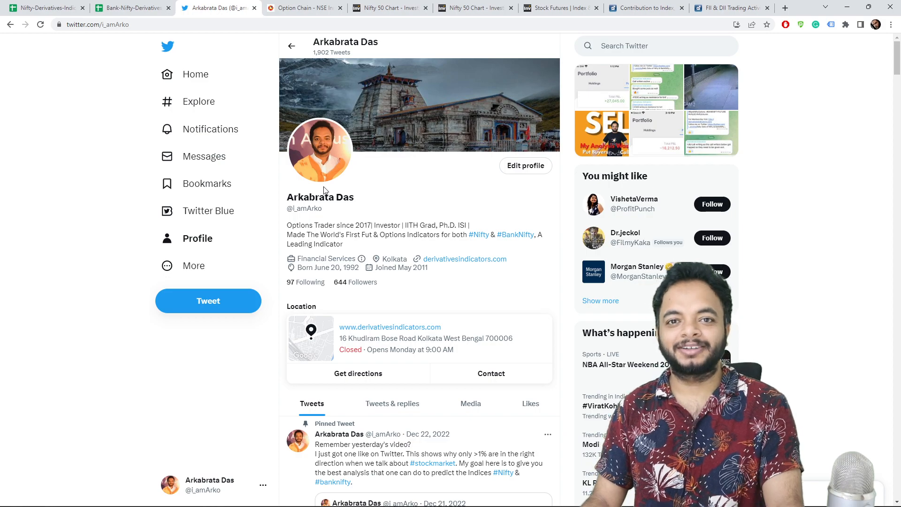
mouse_move(388, 209)
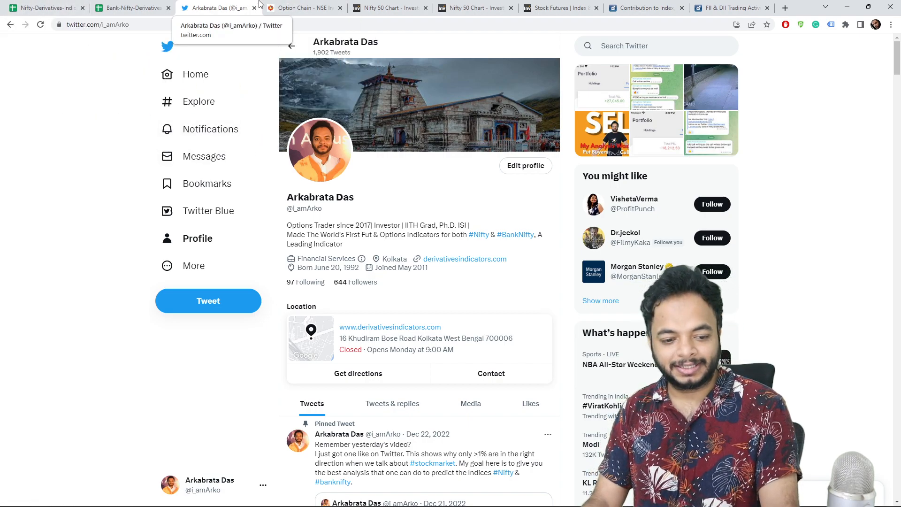
Switch from the Twitter profile to the Nifty 50 five-minute Investing.com chart
left_click(388, 8)
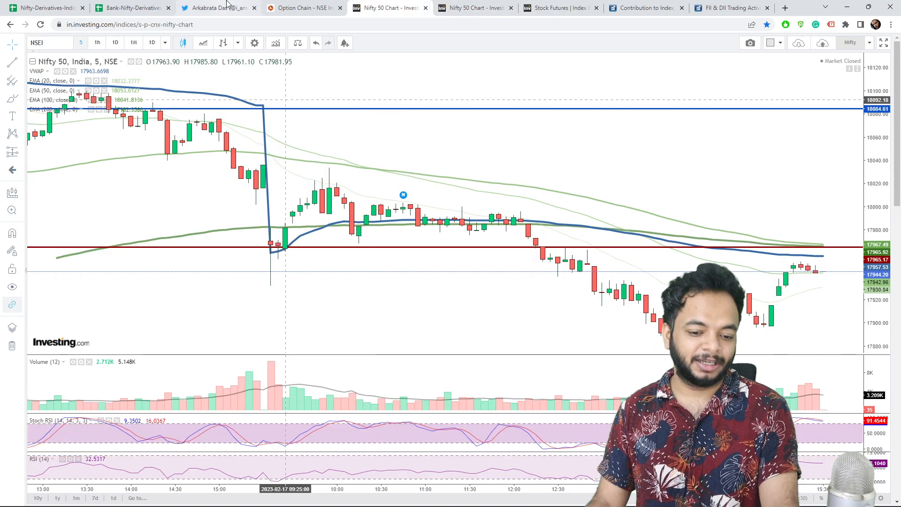
Review the Final_Result indicator readings against Nifty, picking out the peak reading of 63
left_click(219, 8)
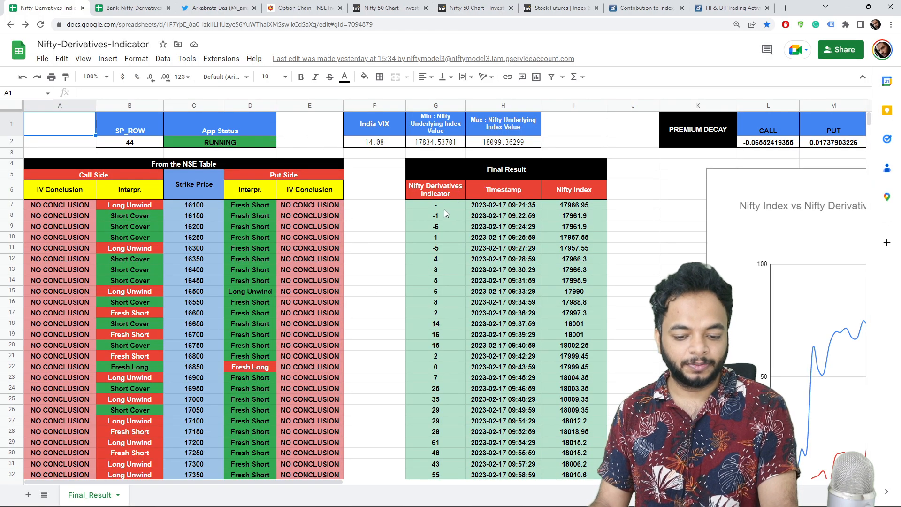
mouse_move(449, 281)
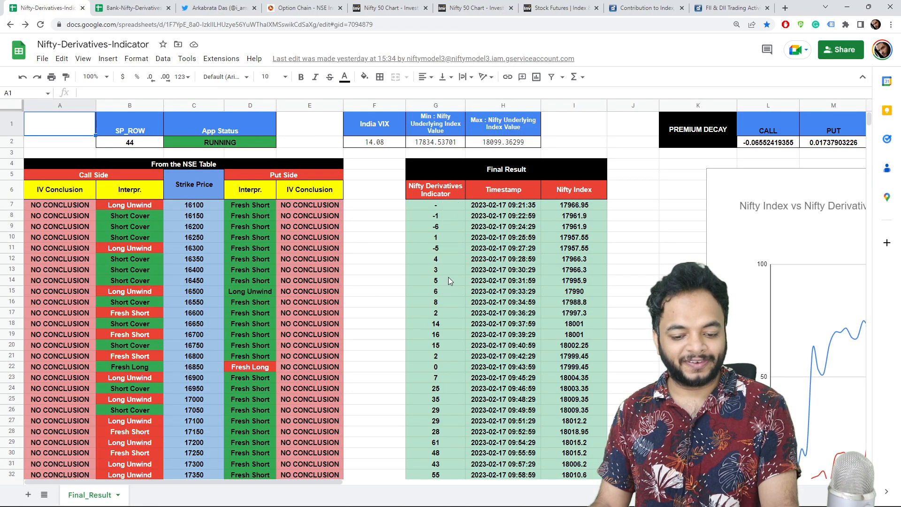
scroll("down", 3)
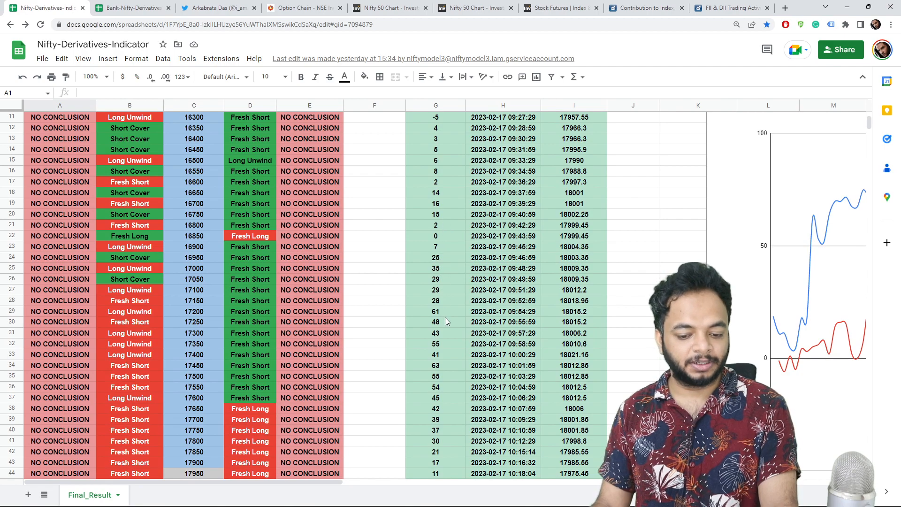
mouse_move(522, 338)
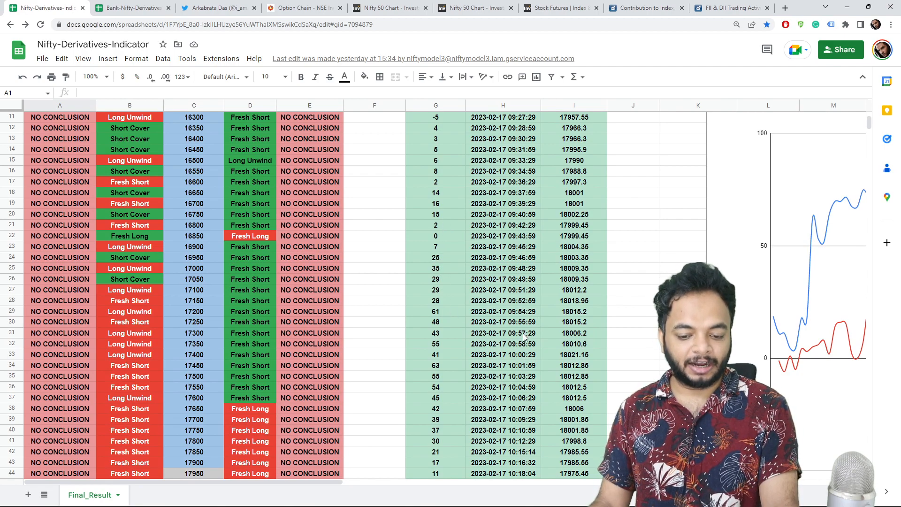
scroll("down", 3)
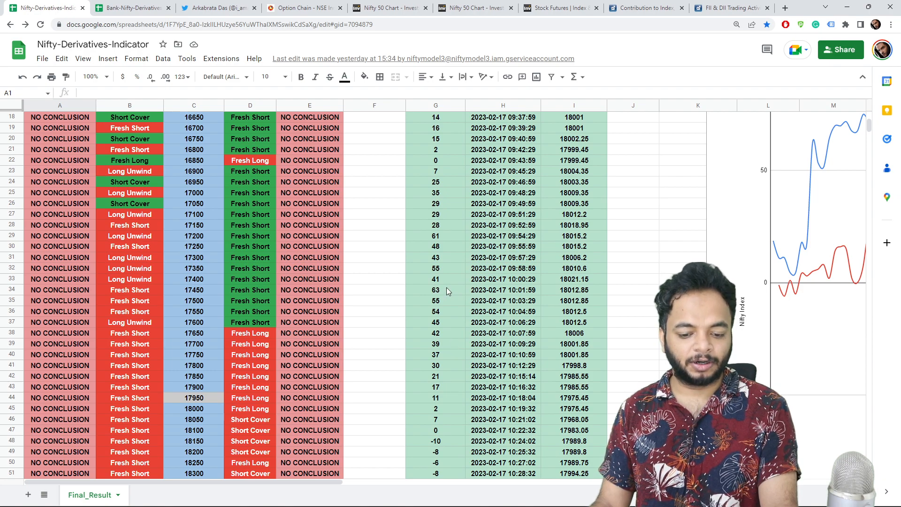
left_click(434, 290)
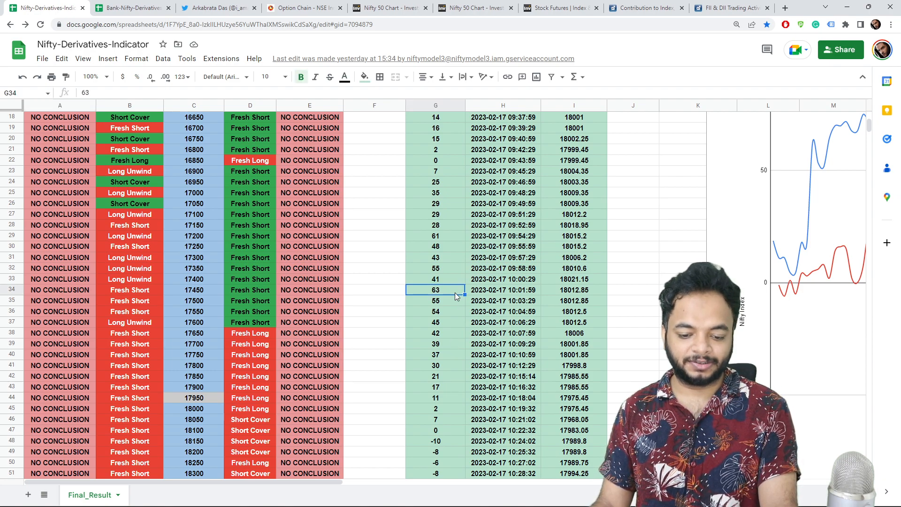
scroll("down", 3)
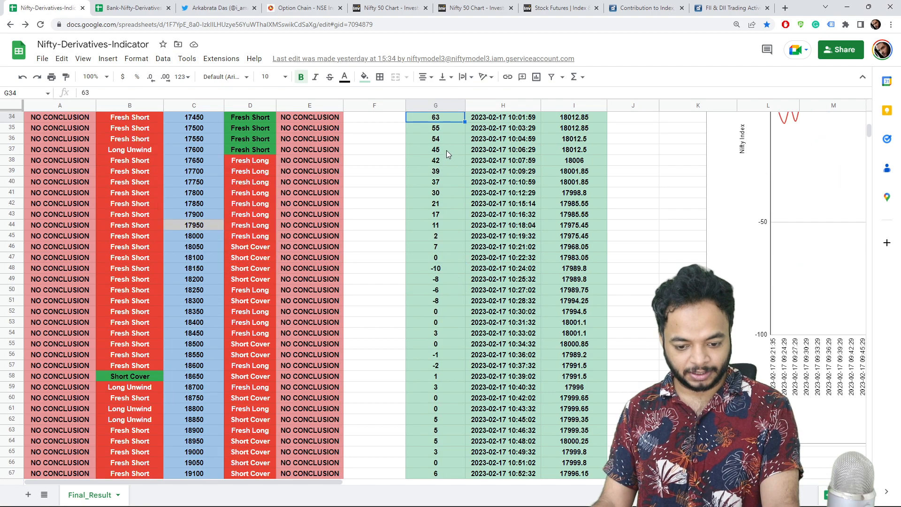
scroll("down", 3)
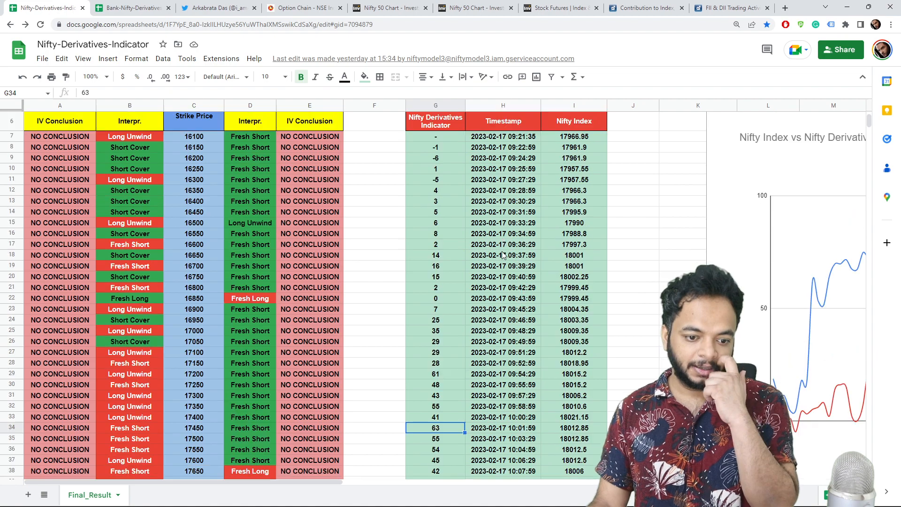
Check the Nifty 50 intraday chart, then bring up the Bank-Nifty-Derivatives-Indicator sheet
left_click(389, 8)
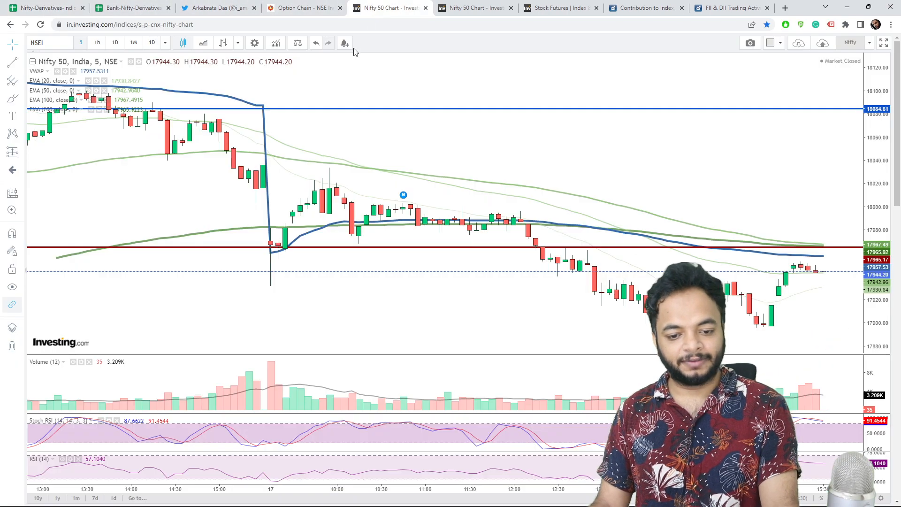
mouse_move(329, 193)
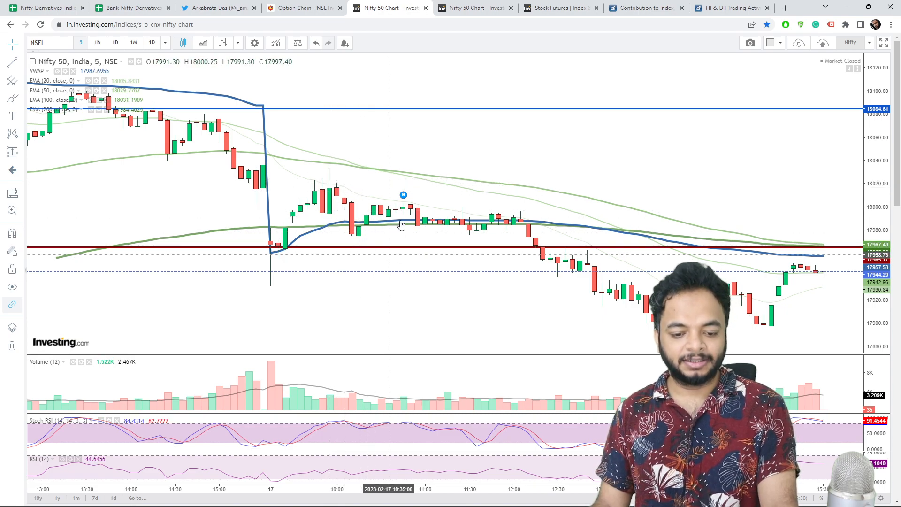
left_click(131, 7)
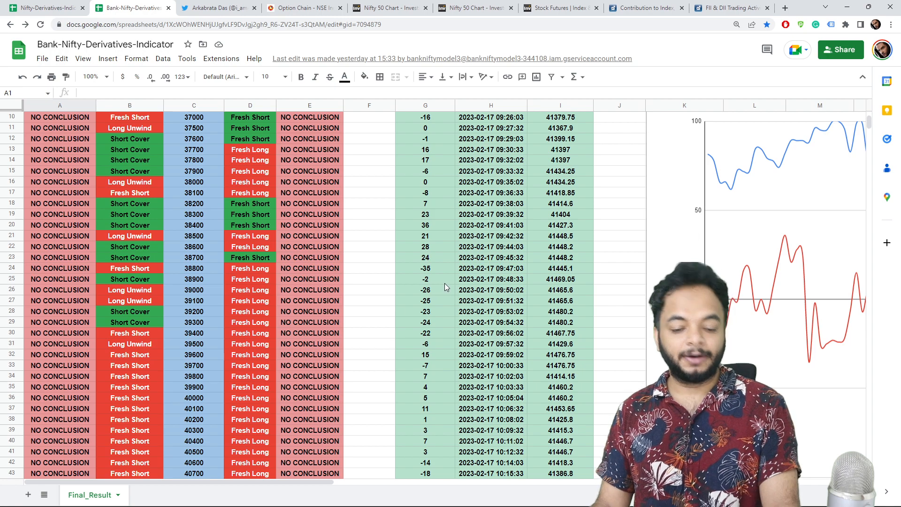
mouse_move(439, 224)
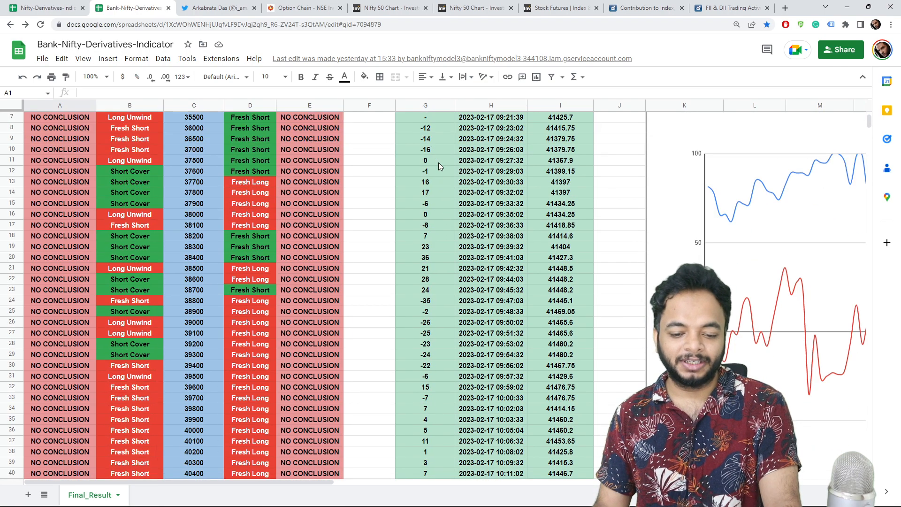
Scroll through the Bank Nifty indicator readings, then switch to the NSE BANKNIFTY option chain
scroll("down", 3)
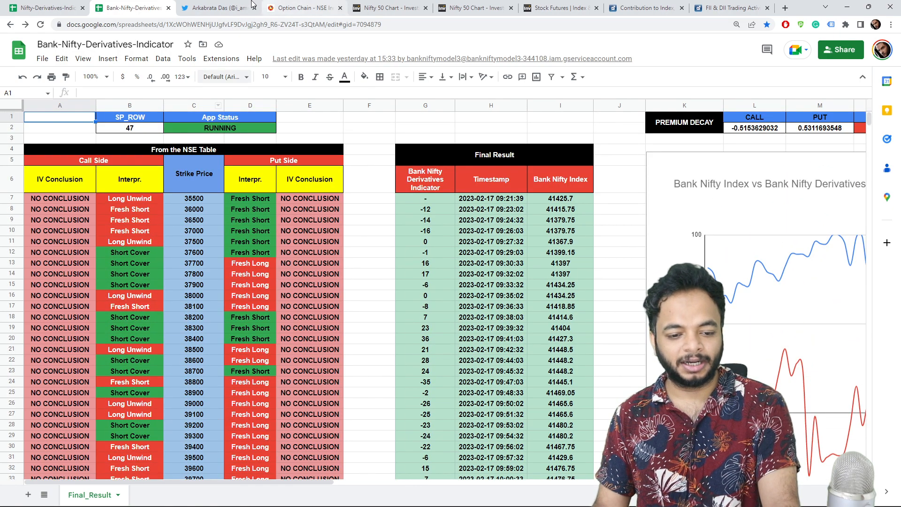
left_click(303, 7)
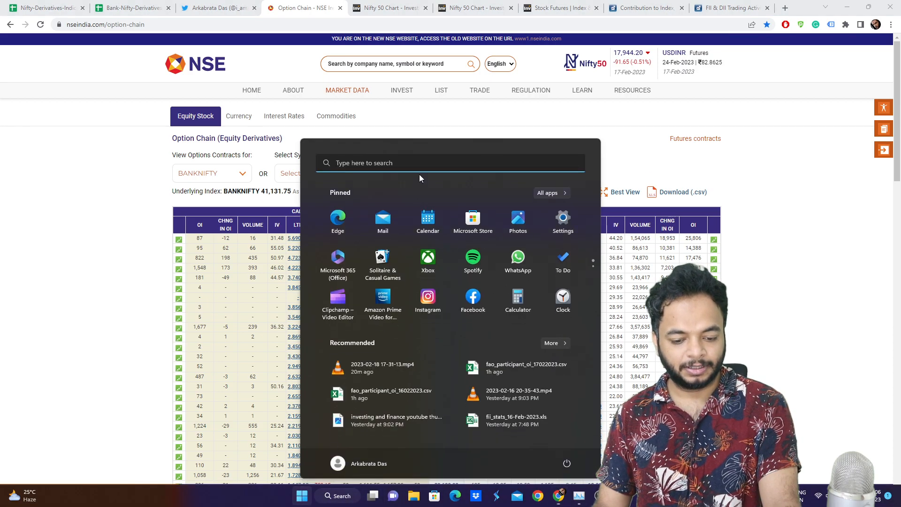
Search 'telegram' in Start, then switch to Investing.com's real-time index futures table
type("telegram")
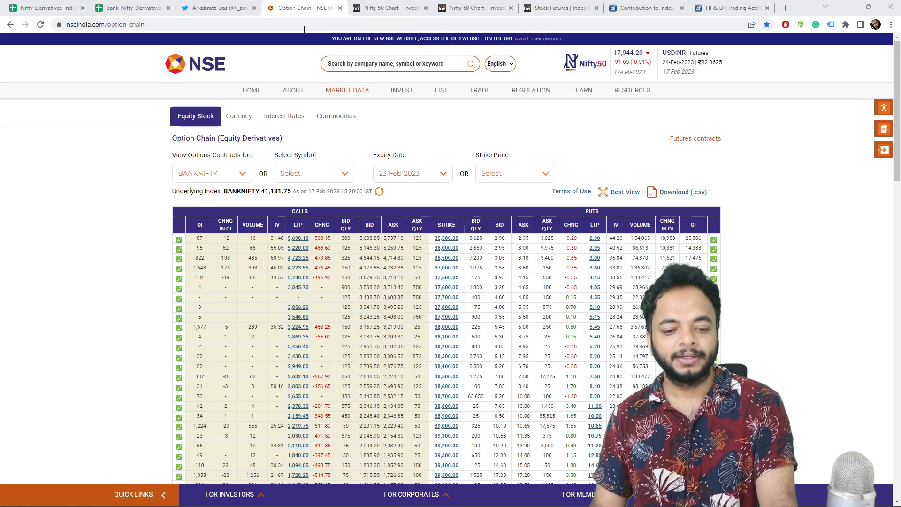
left_click(471, 7)
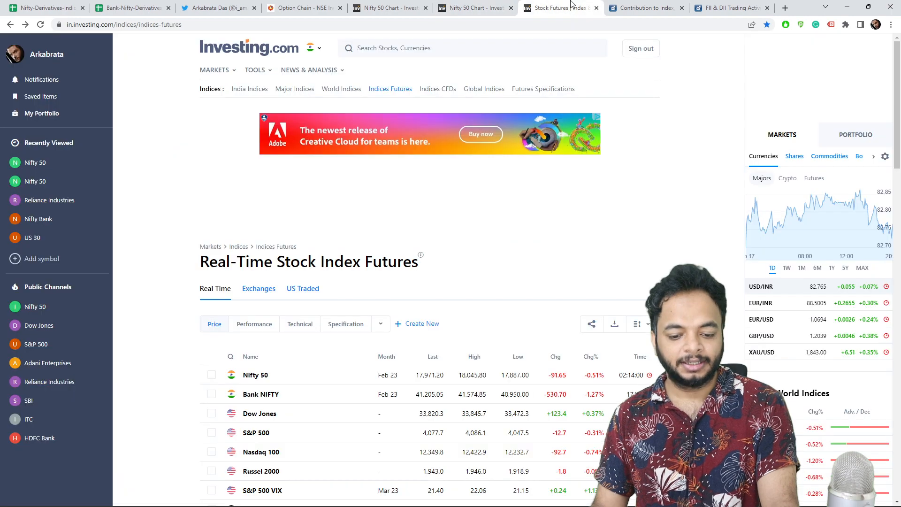
Review Moneycontrol's FII/DII cash figures, FII index F&O and stock F&O, then back to cash
left_click(730, 7)
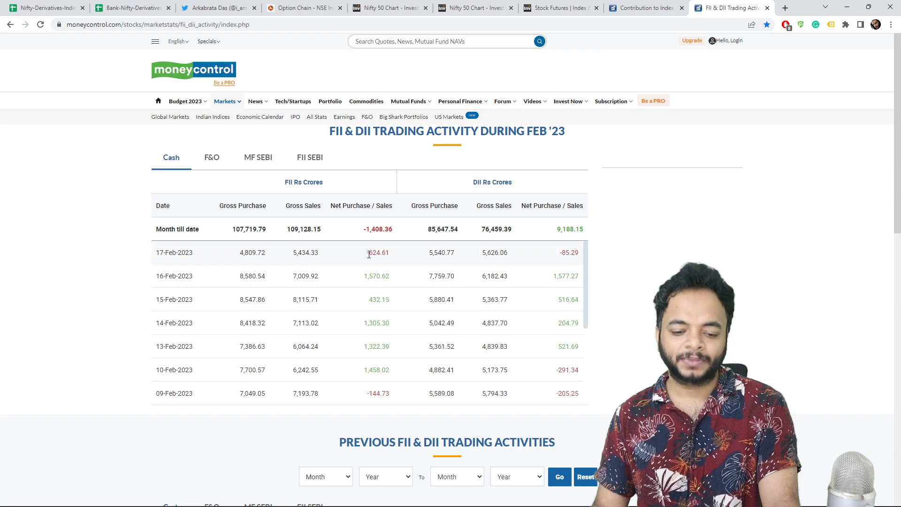
mouse_move(393, 237)
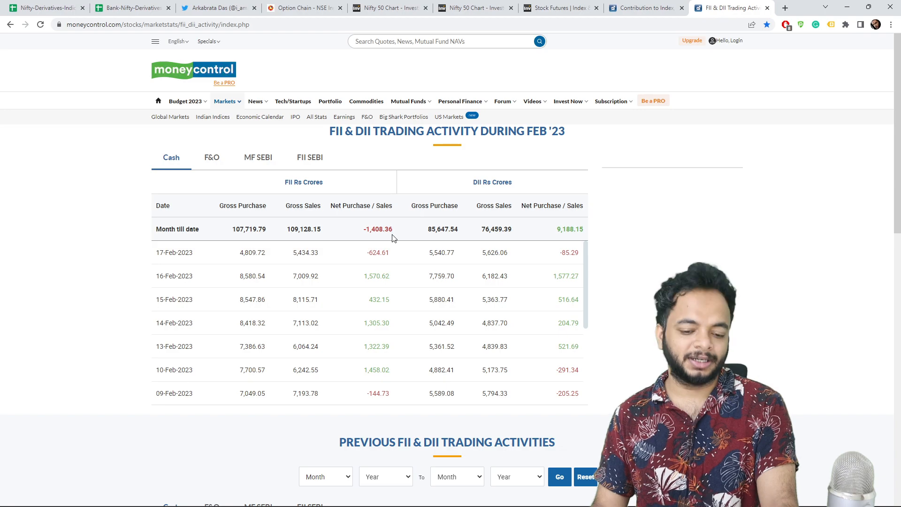
mouse_move(448, 237)
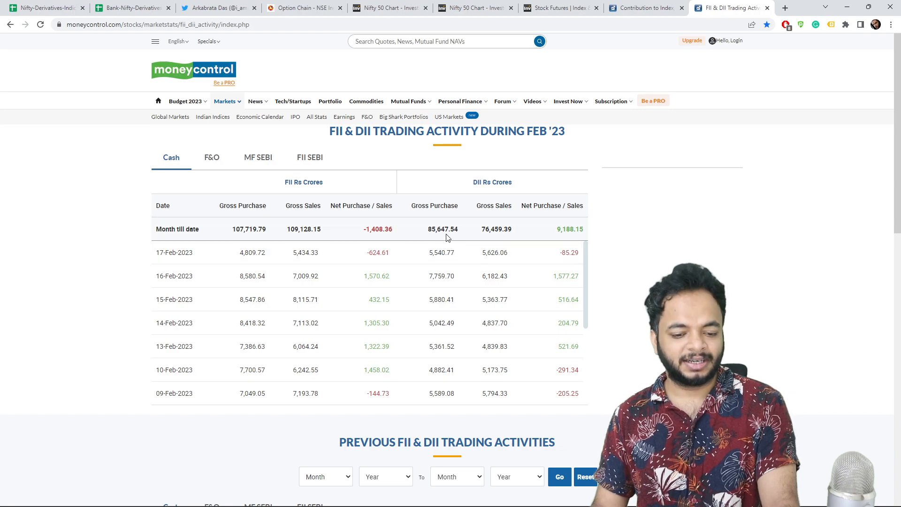
left_click(211, 157)
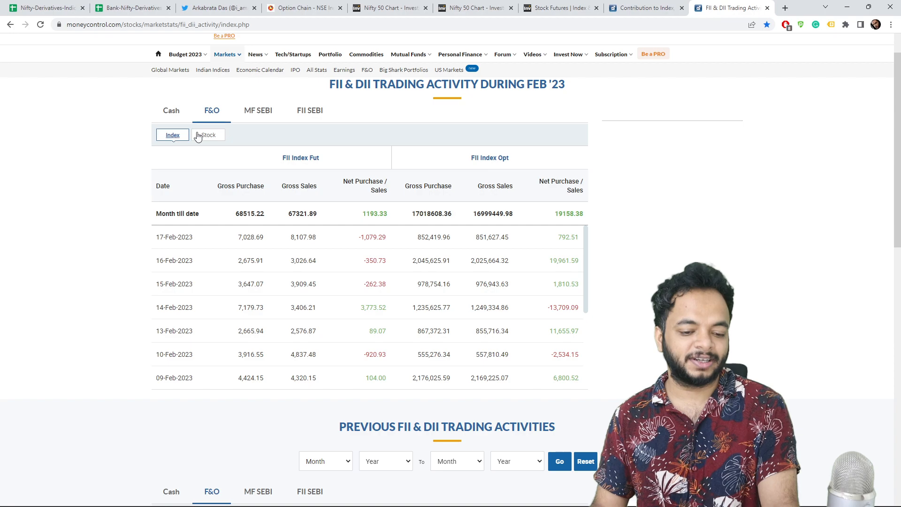
left_click(208, 134)
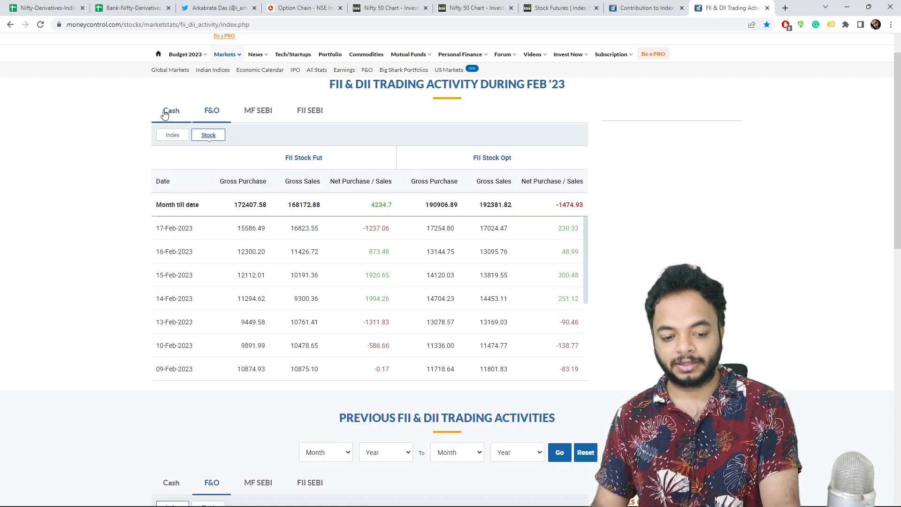
left_click(171, 110)
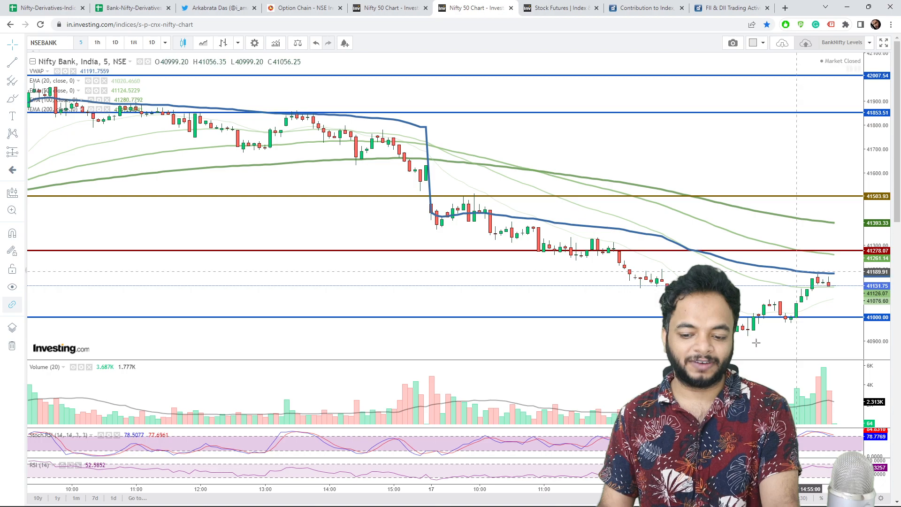
mouse_move(568, 226)
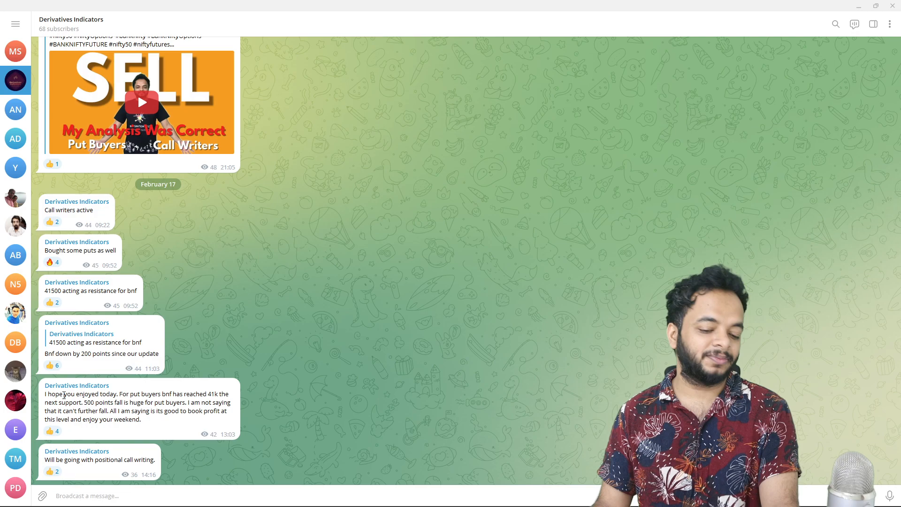
Select the Derivatives Indicators channel in Telegram's sidebar to view the February 17 calls
left_click_drag(46, 393, 129, 402)
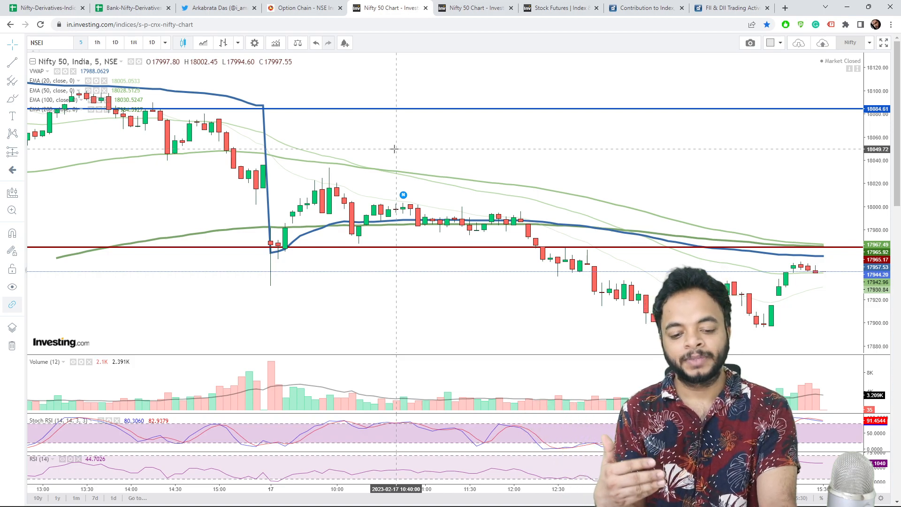
mouse_move(291, 184)
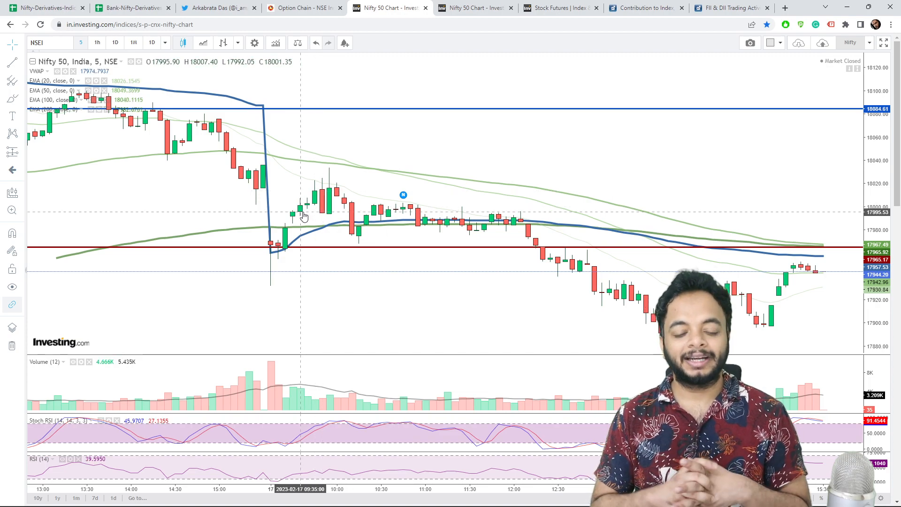
left_click(216, 7)
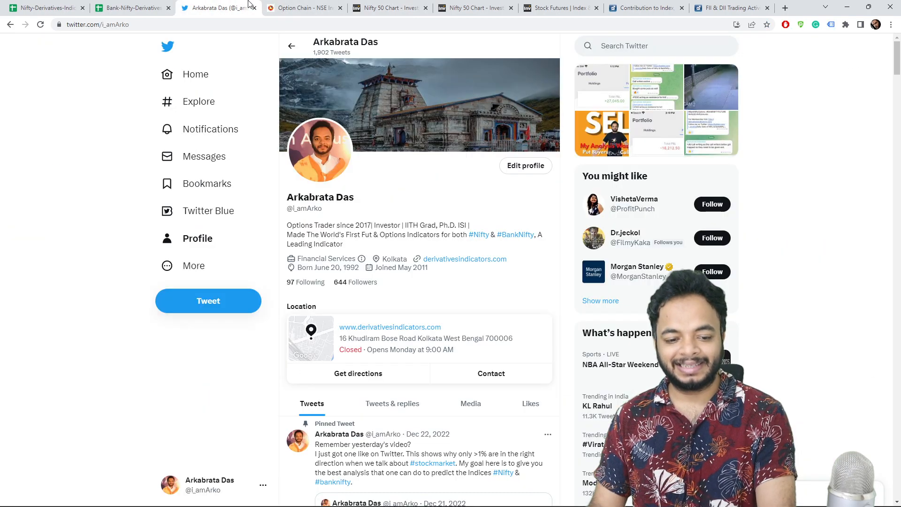
scroll("down", 3)
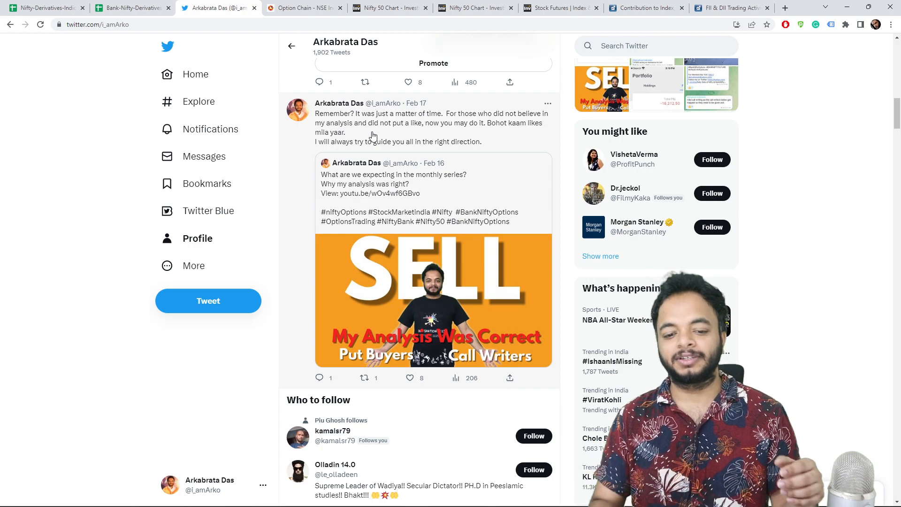
left_click(389, 7)
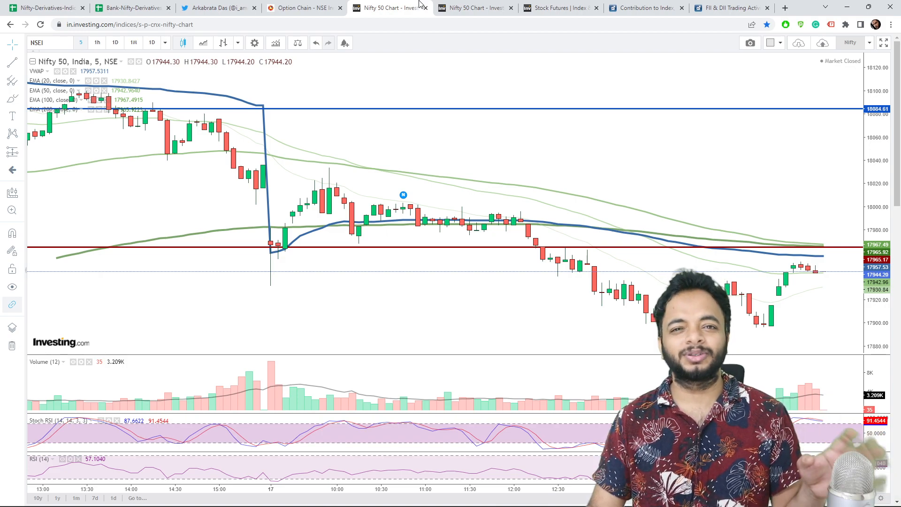
mouse_move(436, 223)
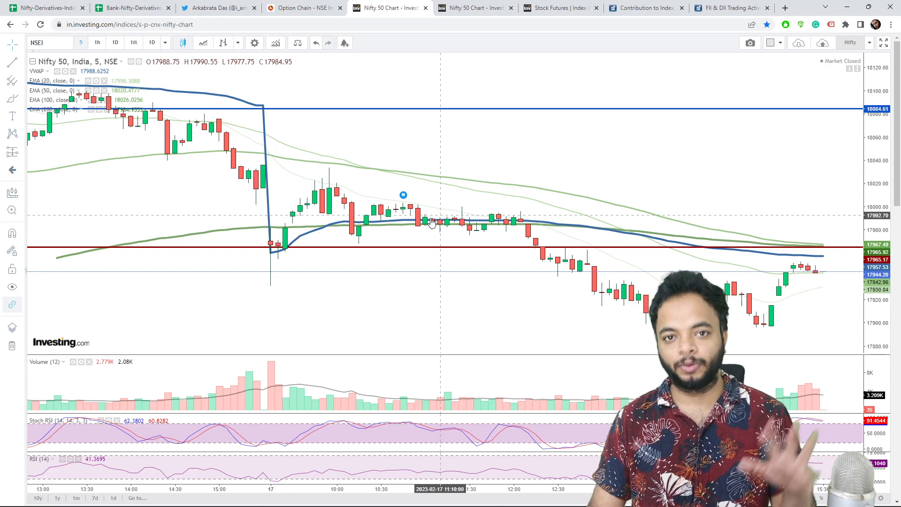
mouse_move(425, 223)
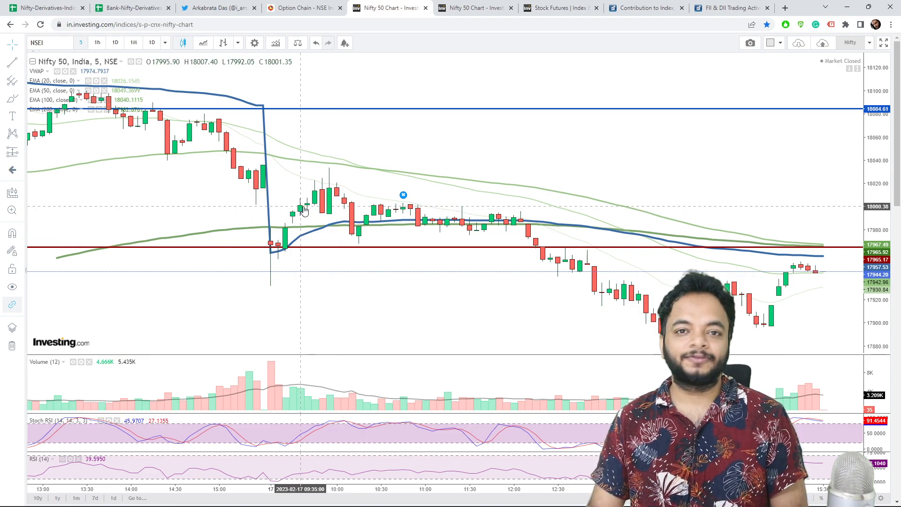
mouse_move(512, 250)
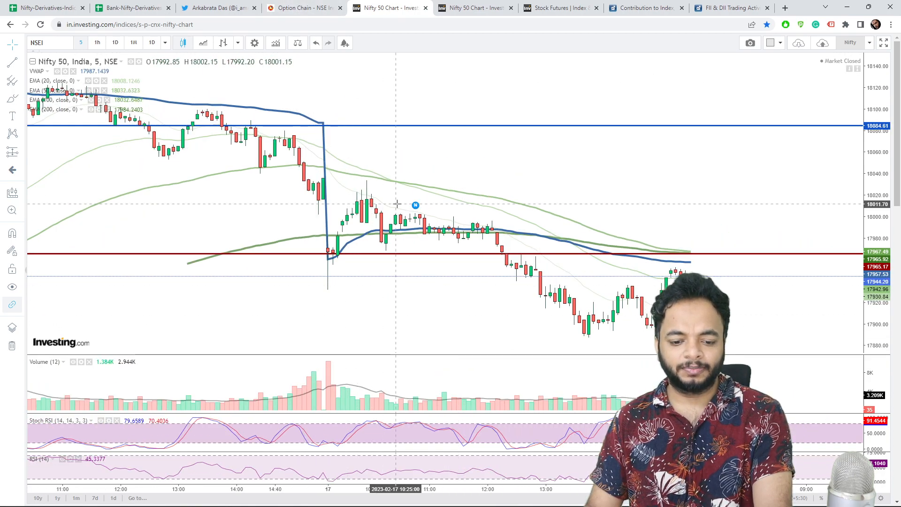
mouse_move(538, 359)
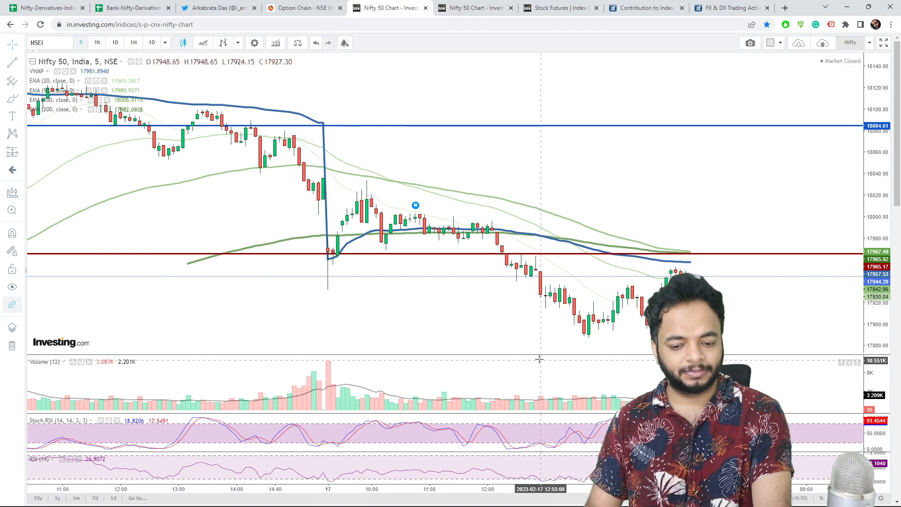
Bring the February 16 session into view on the Nifty 50 five-minute chart
left_click(115, 42)
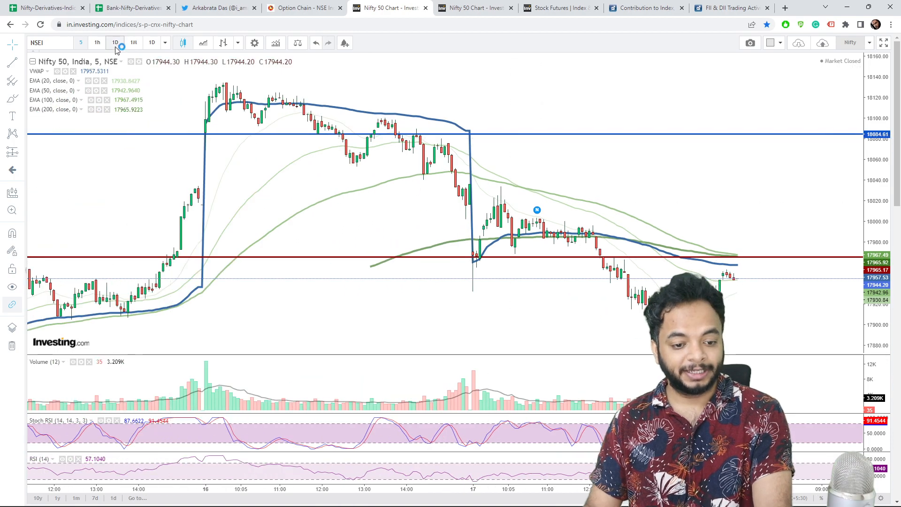
Review the Nifty Bank chart, then show the Nifty 50 chart in daily candles with its levels
left_click(474, 8)
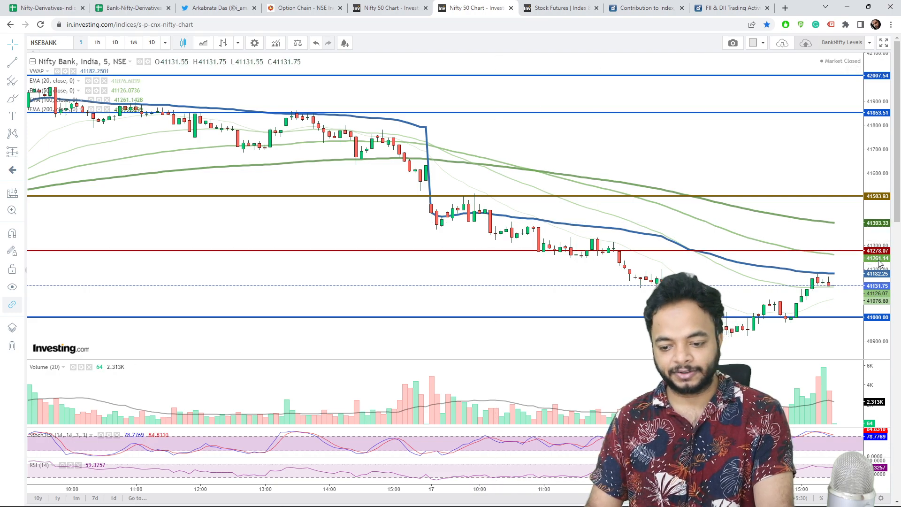
mouse_move(435, 247)
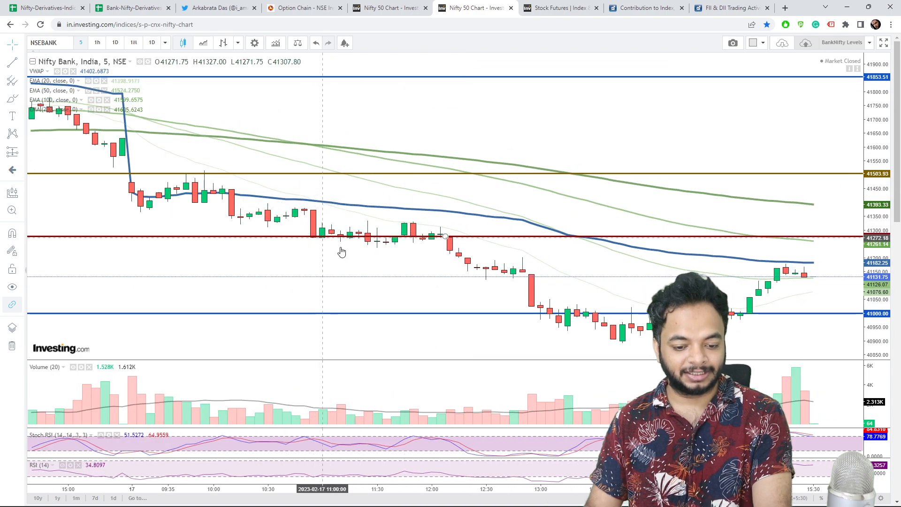
mouse_move(433, 238)
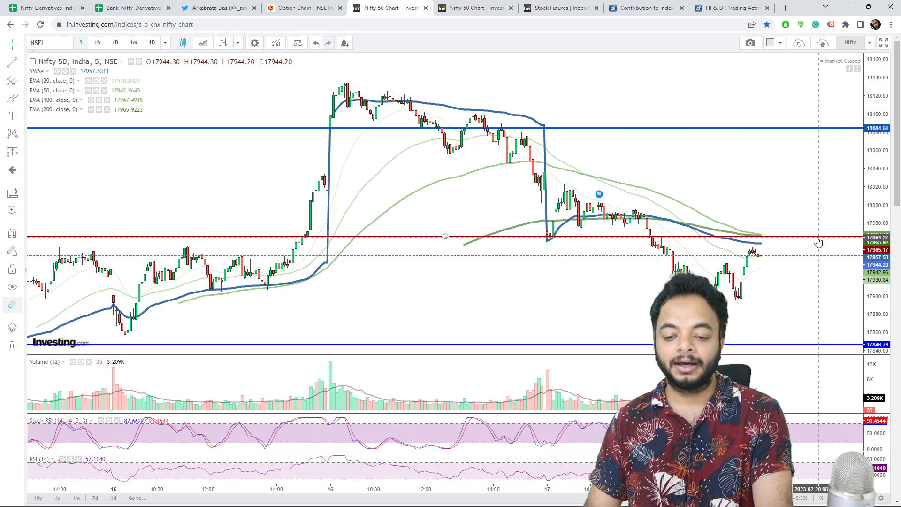
mouse_move(814, 240)
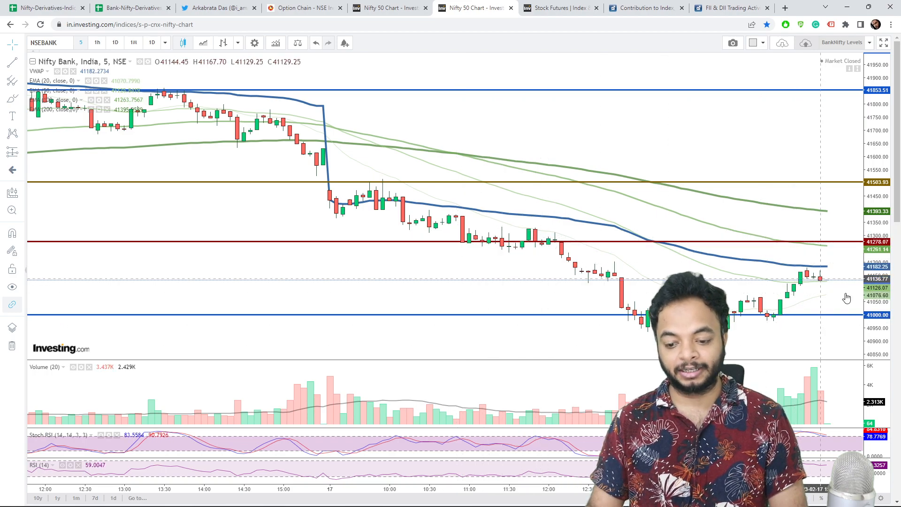
left_click(389, 8)
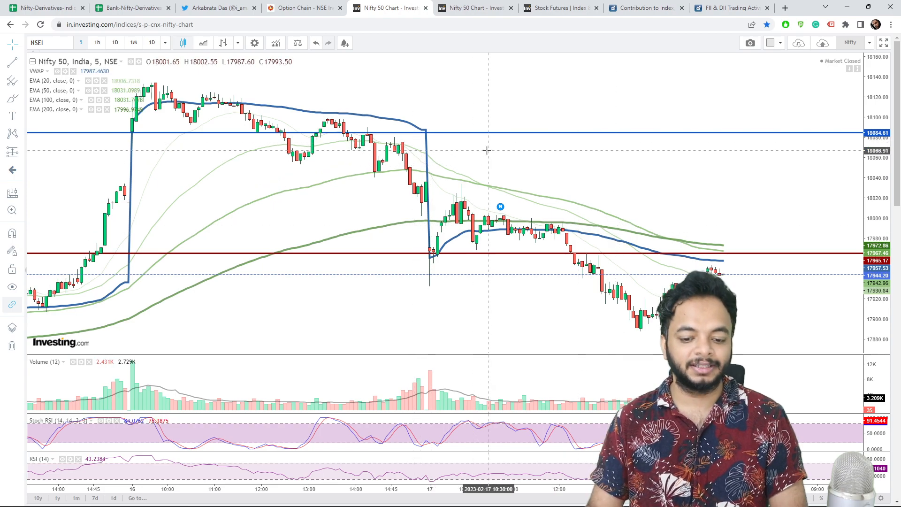
mouse_move(492, 191)
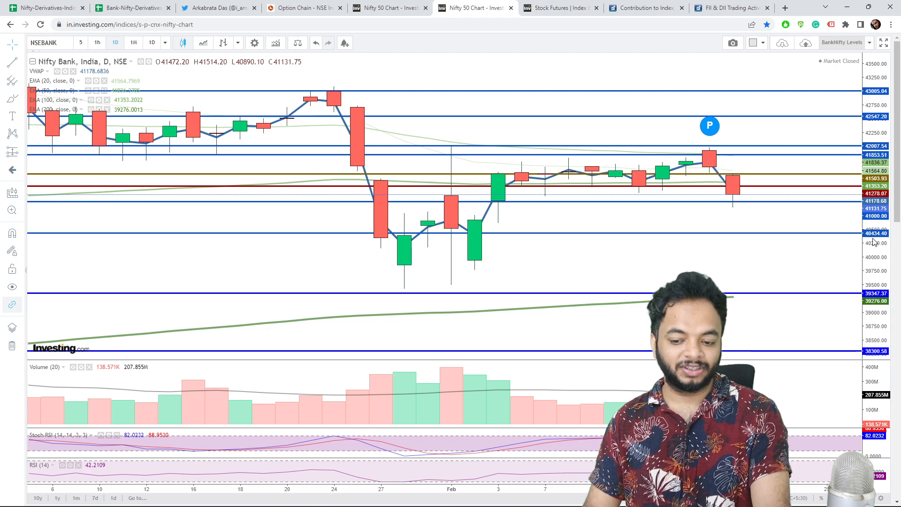
mouse_move(650, 224)
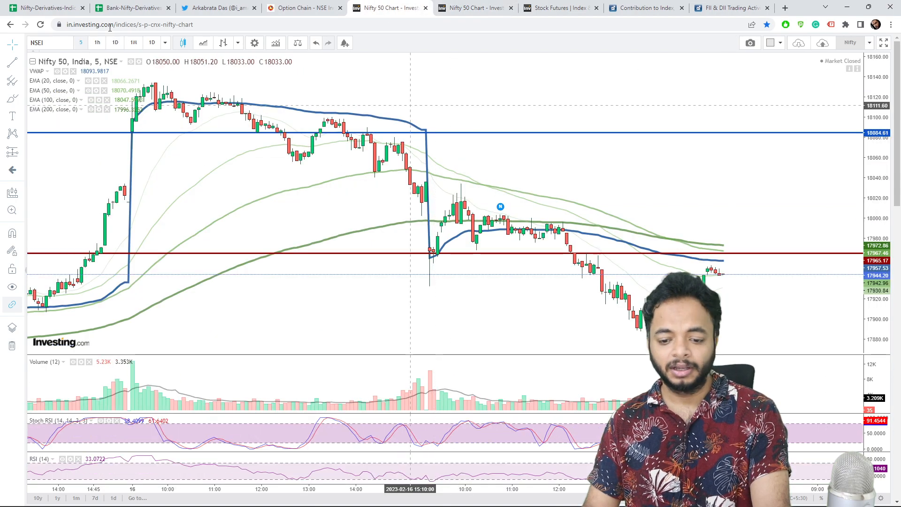
left_click(115, 42)
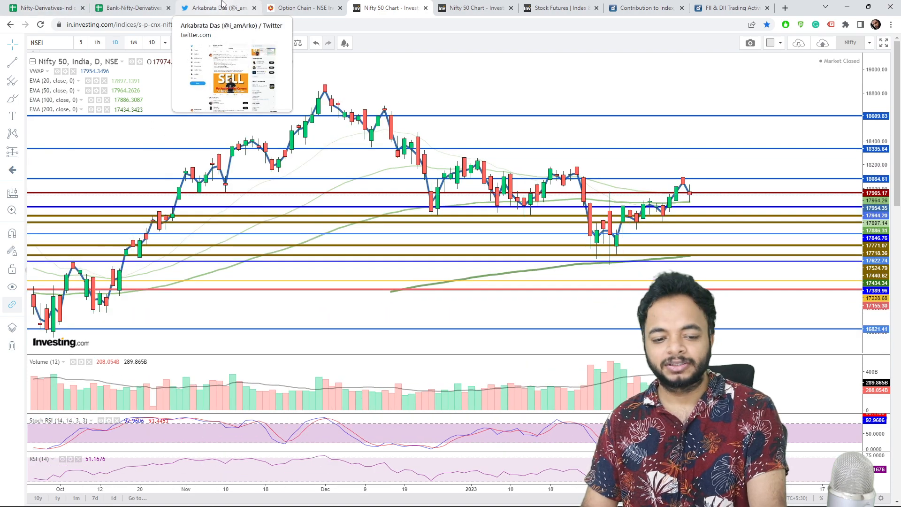
Bring up the trader's Twitter profile and scroll to the Feb 17 'My Analysis Was Correct' tweet
left_click(216, 8)
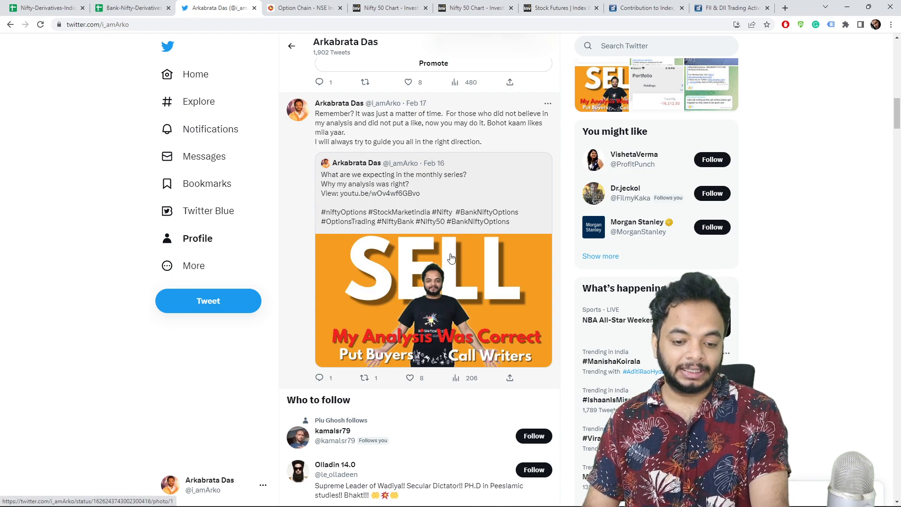
scroll("down", 3)
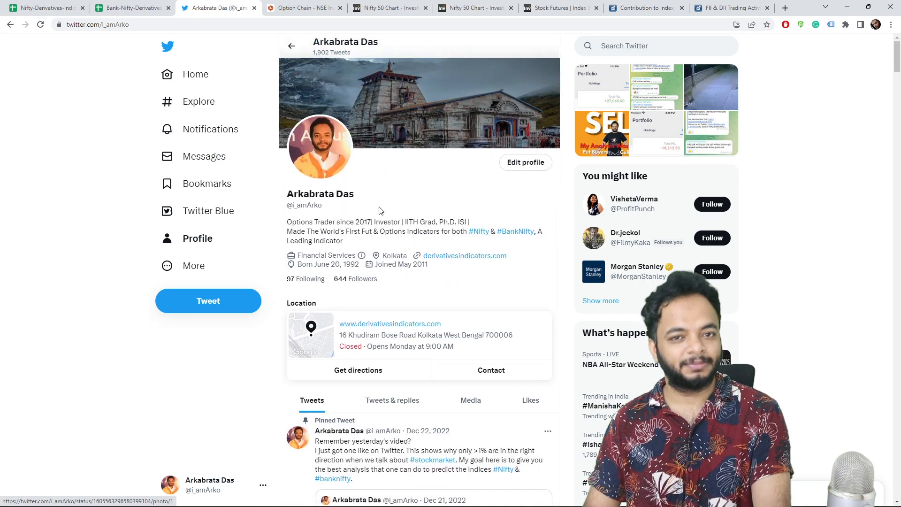
scroll("down", 3)
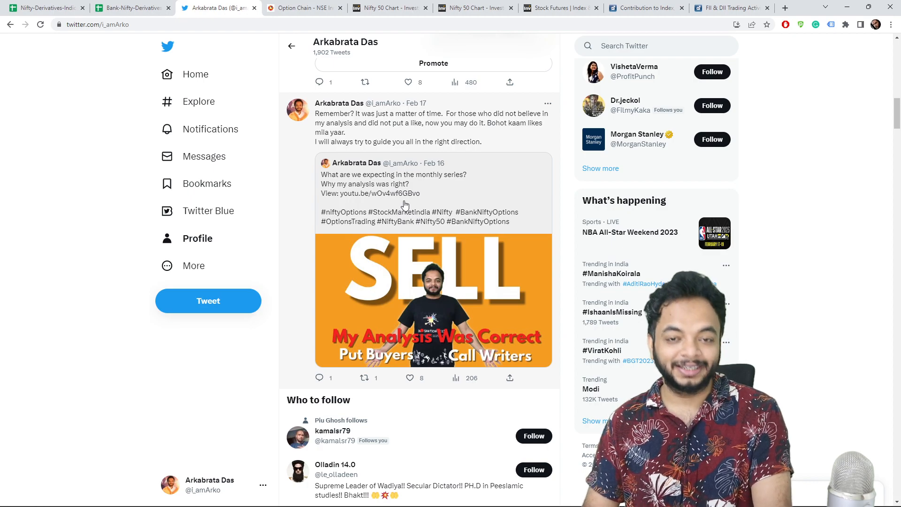
mouse_move(435, 206)
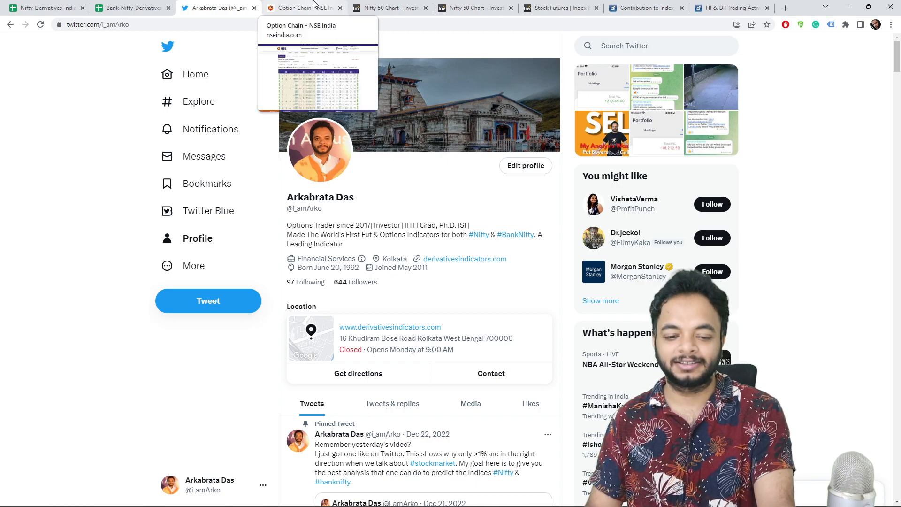
Switch the NSE option chain from BANKNIFTY to NIFTY, then bring up Windows search
left_click(301, 8)
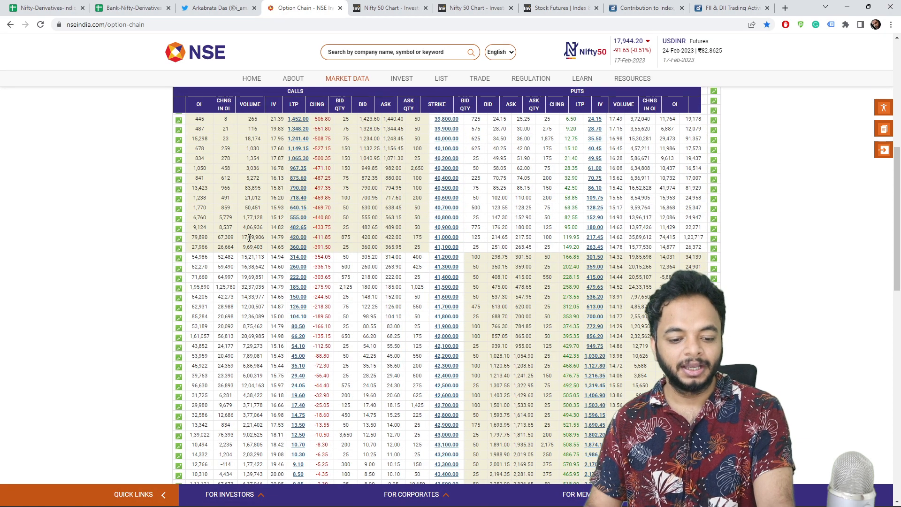
mouse_move(247, 299)
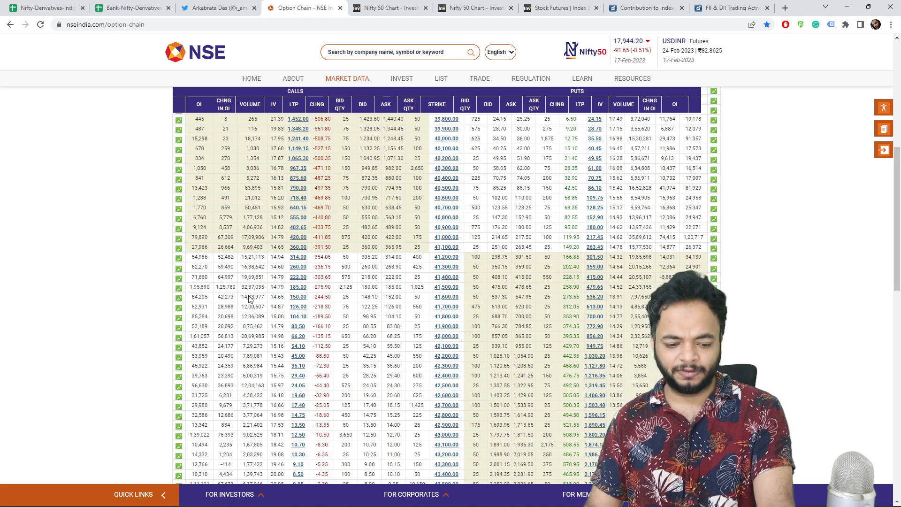
left_click(211, 173)
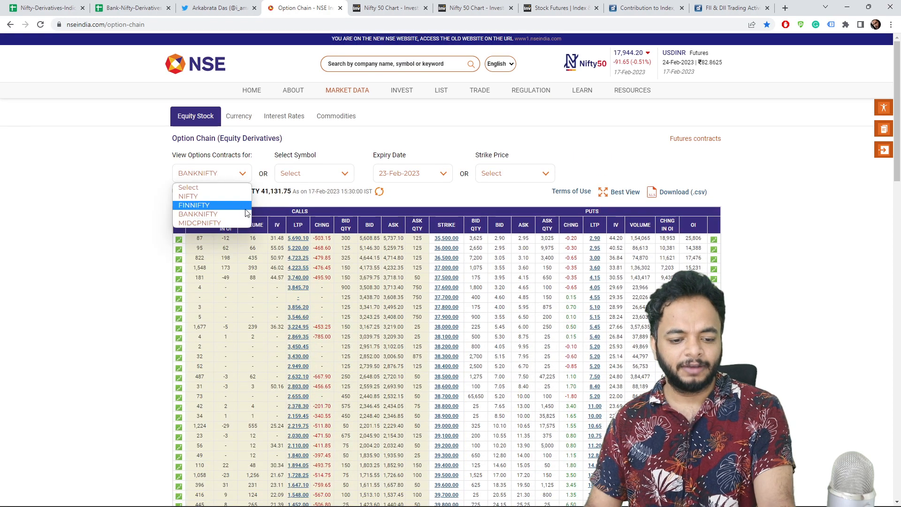
left_click(187, 196)
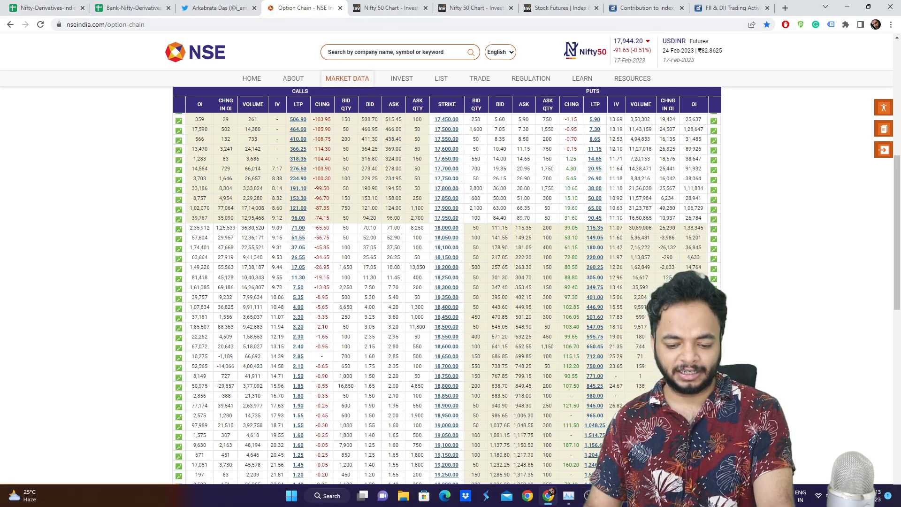
left_click(291, 496)
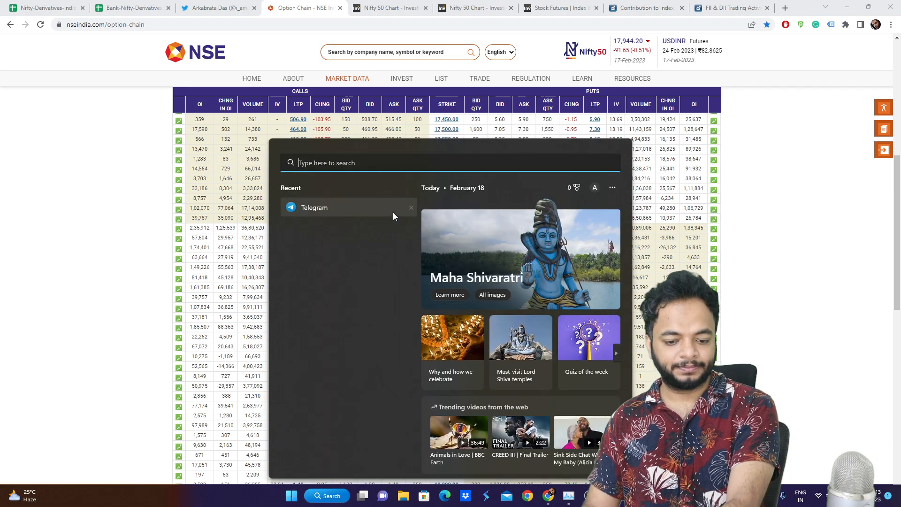
Launch Excel from a Start search for 'excel' and open fao_participant_oi_17022023.csv
type("e")
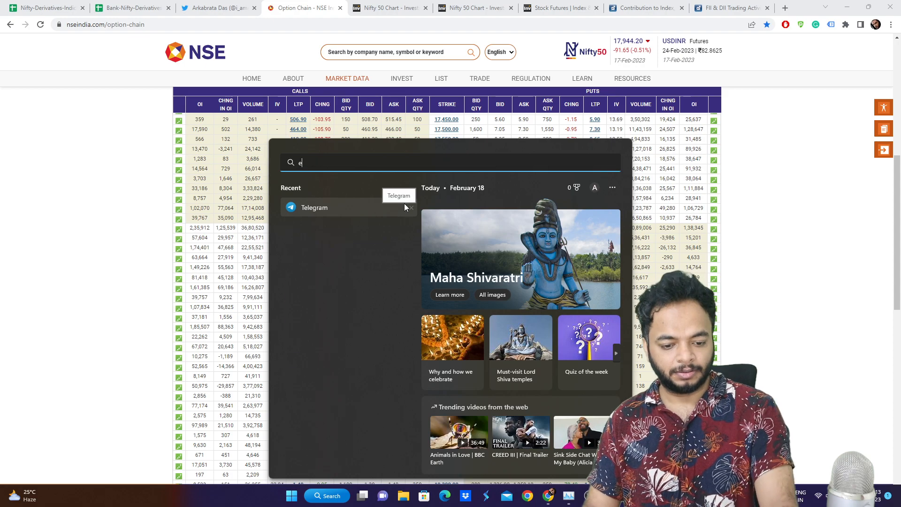
type("xcel")
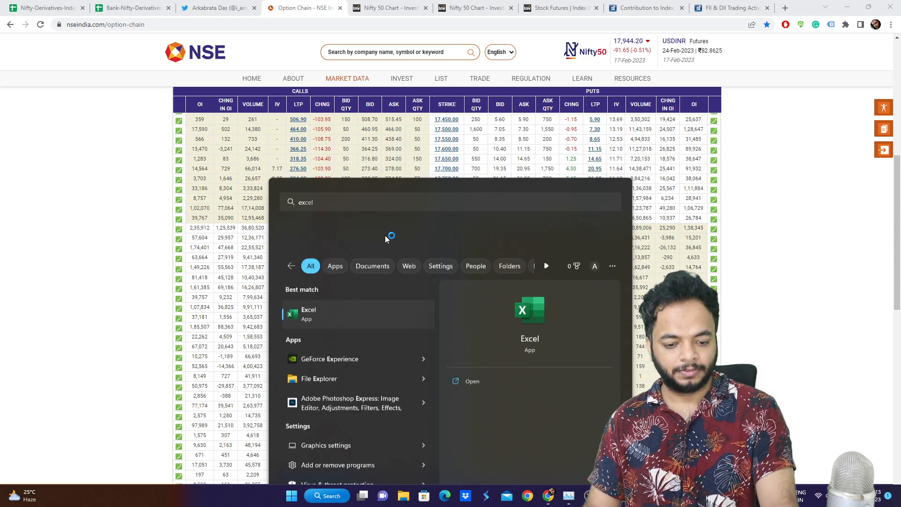
left_click(309, 314)
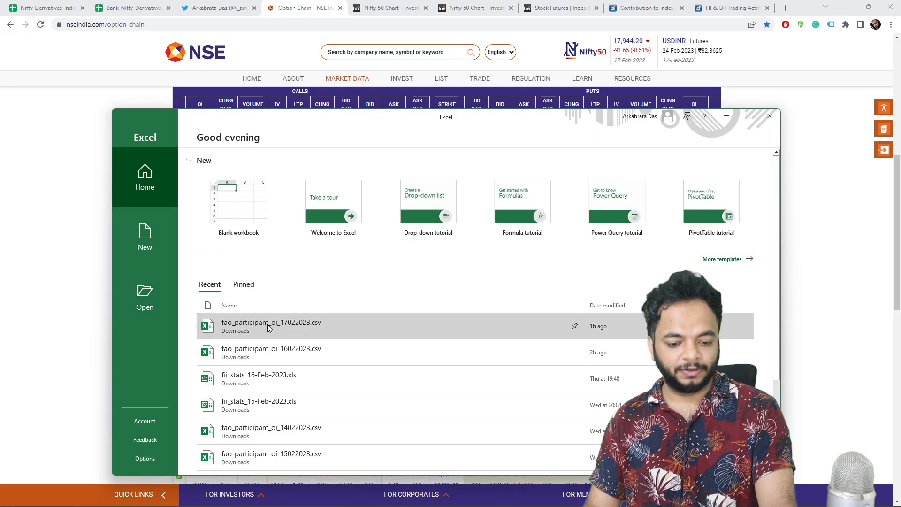
double_click(270, 321)
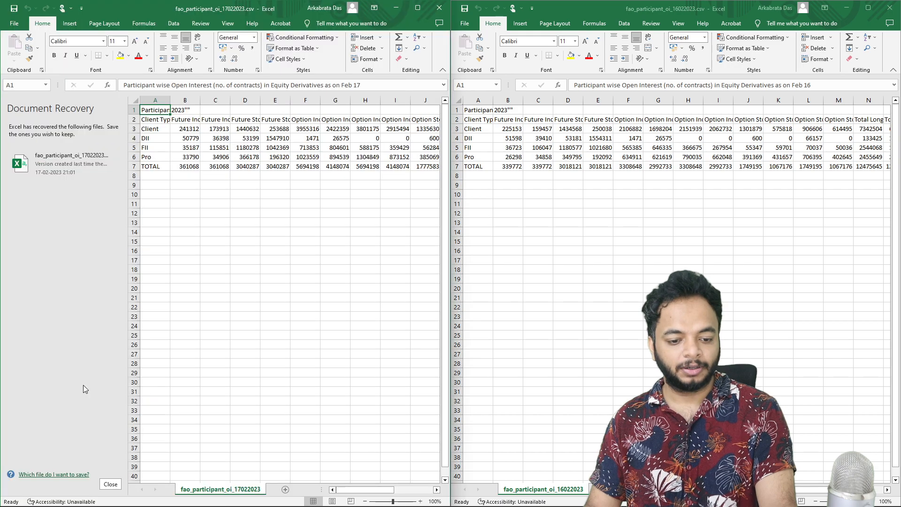
Dismiss Document Recovery and step through FII cells B5–I5 and Pro H6 for 17 Feb
left_click(109, 484)
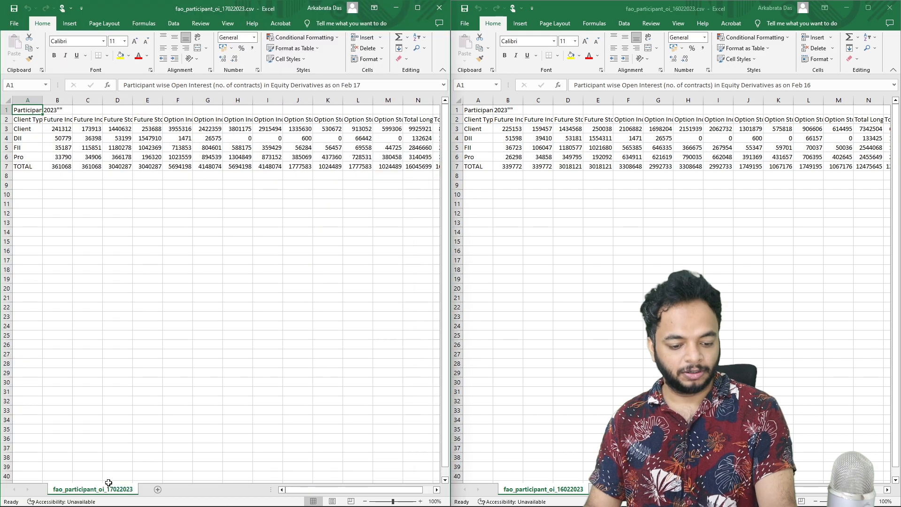
left_click(57, 147)
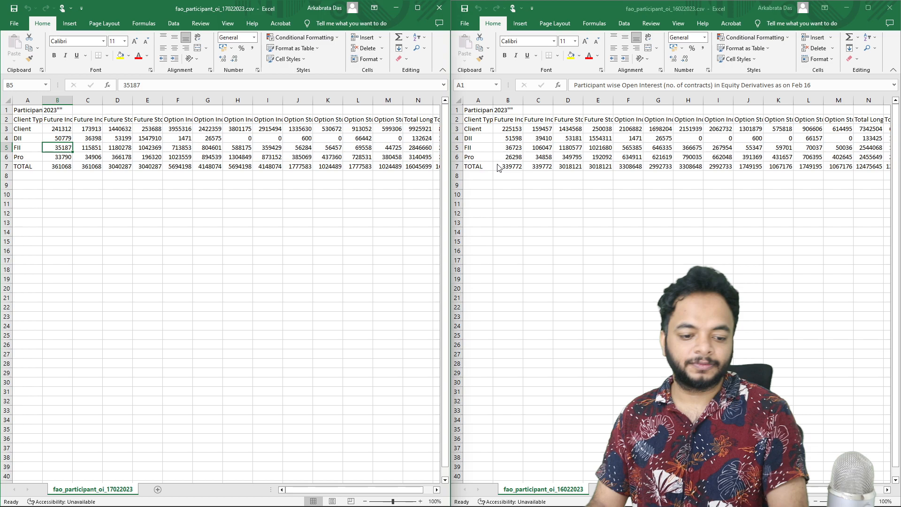
left_click(87, 147)
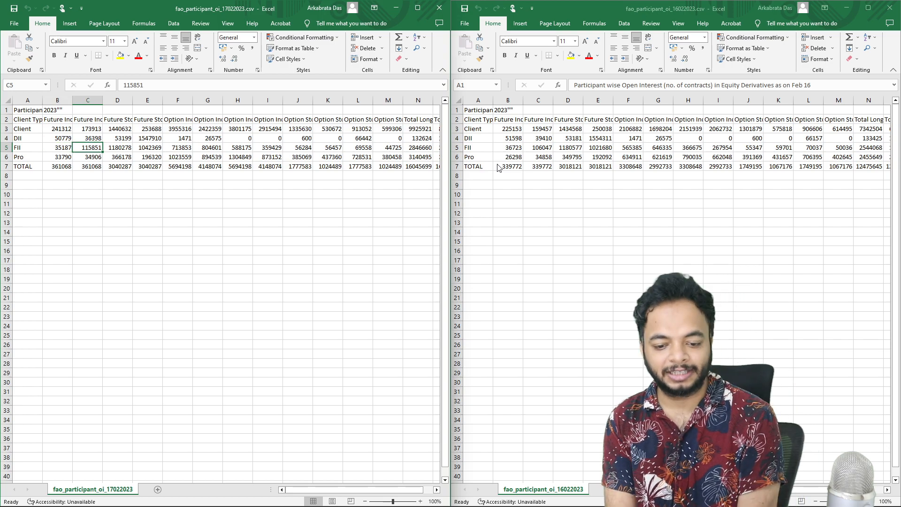
left_click(118, 147)
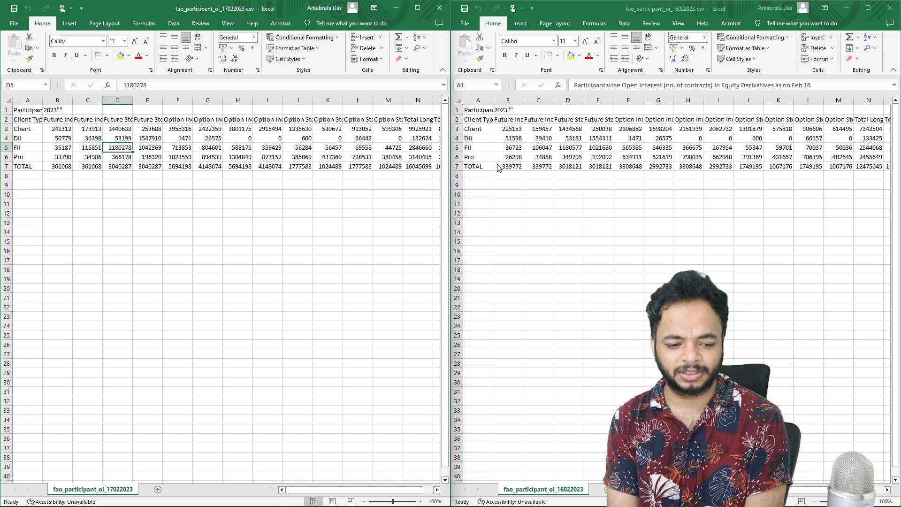
left_click(236, 147)
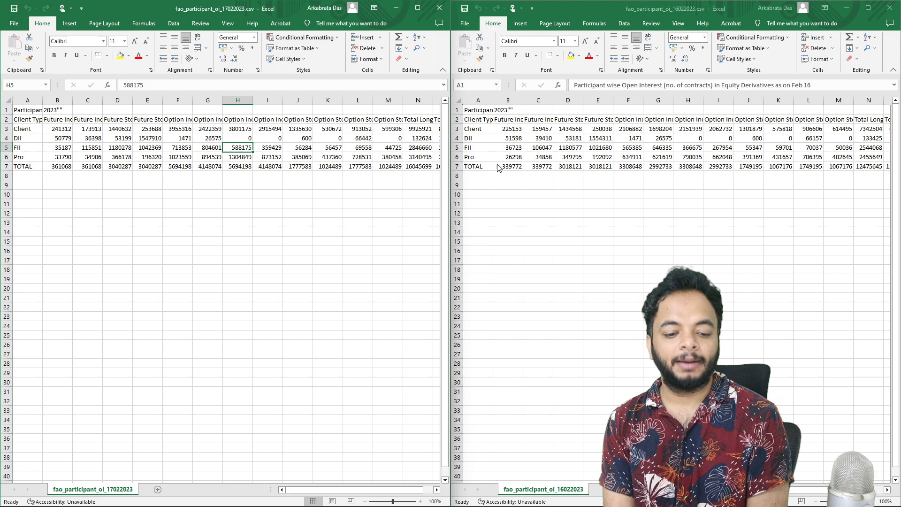
left_click(238, 157)
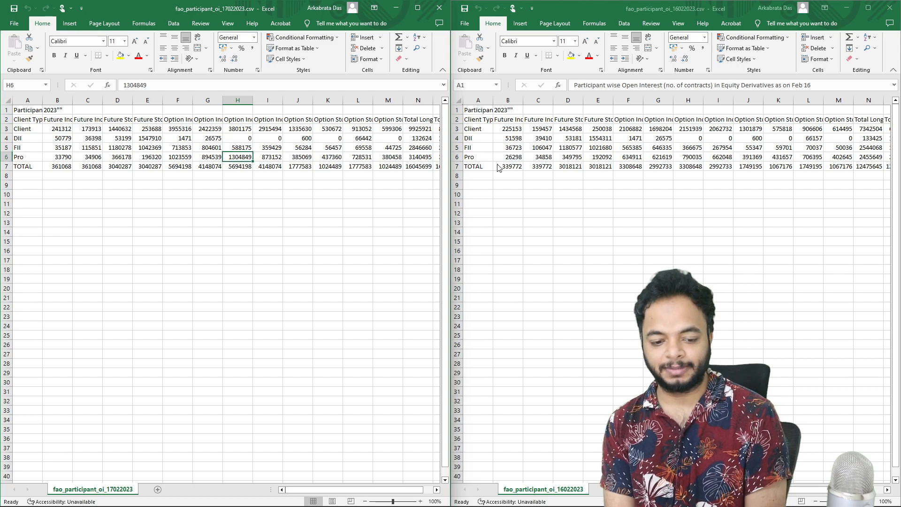
left_click(267, 147)
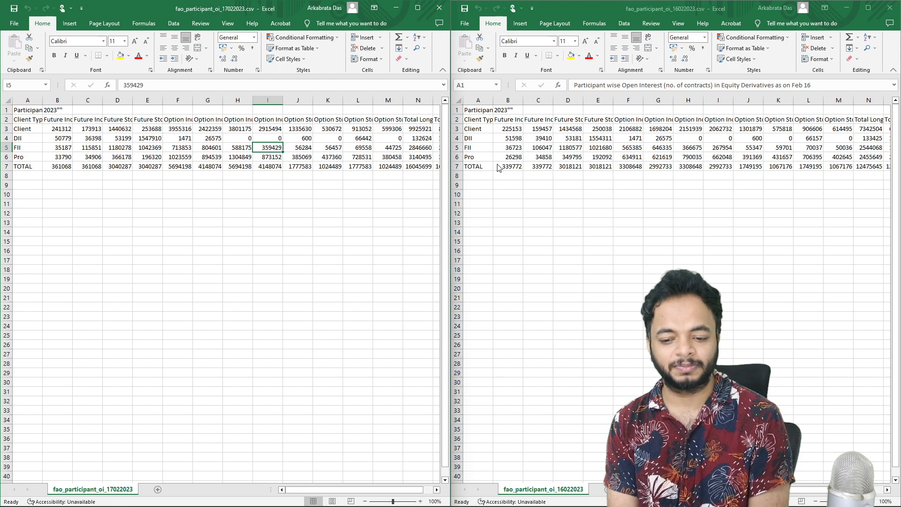
left_click(207, 147)
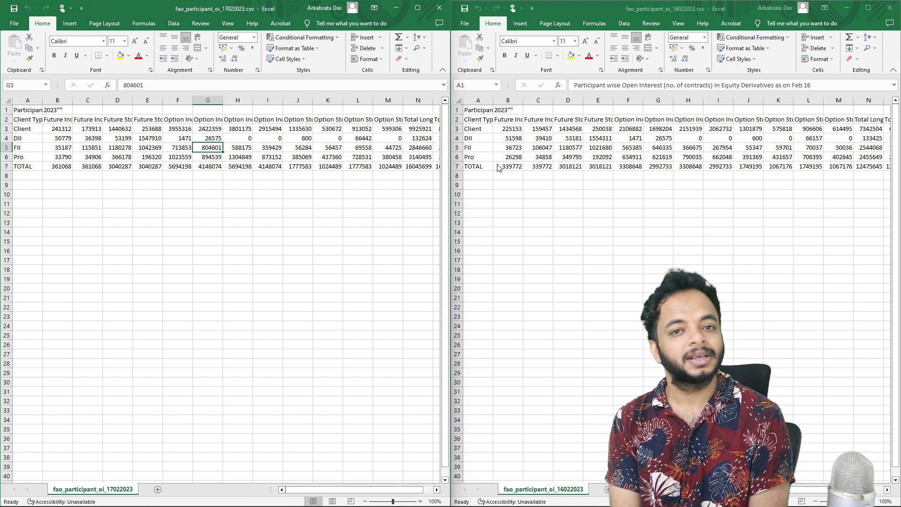
Recheck FII cells C5–I5 against the 16 Feb sheet, then return to the NSE option chain
left_click(268, 148)
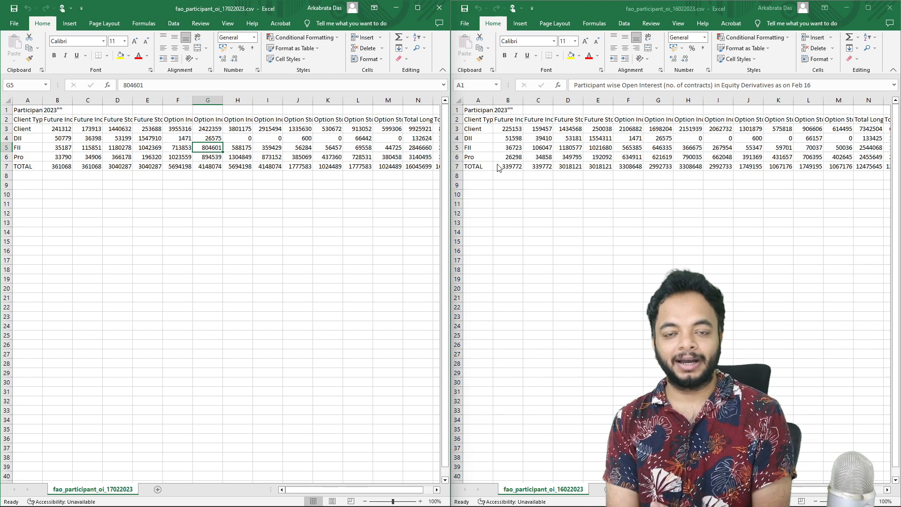
left_click(237, 147)
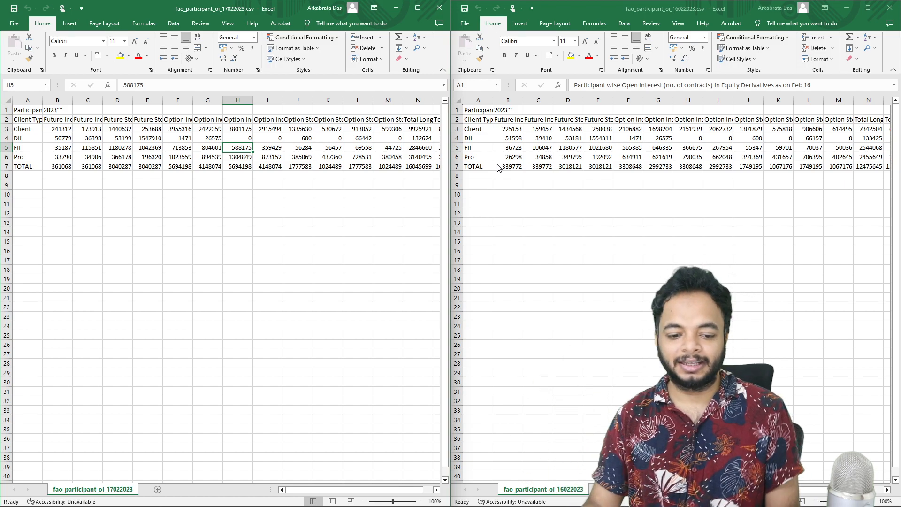
left_click(267, 147)
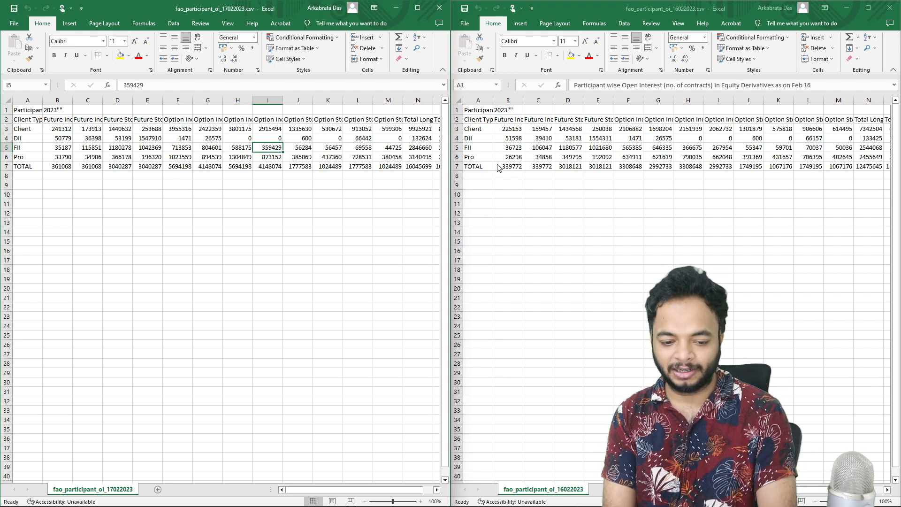
left_click(178, 147)
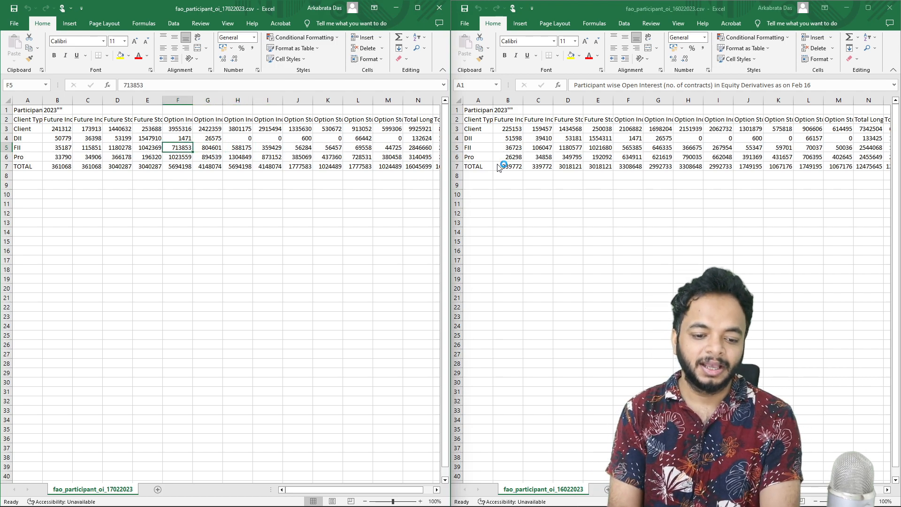
left_click(87, 148)
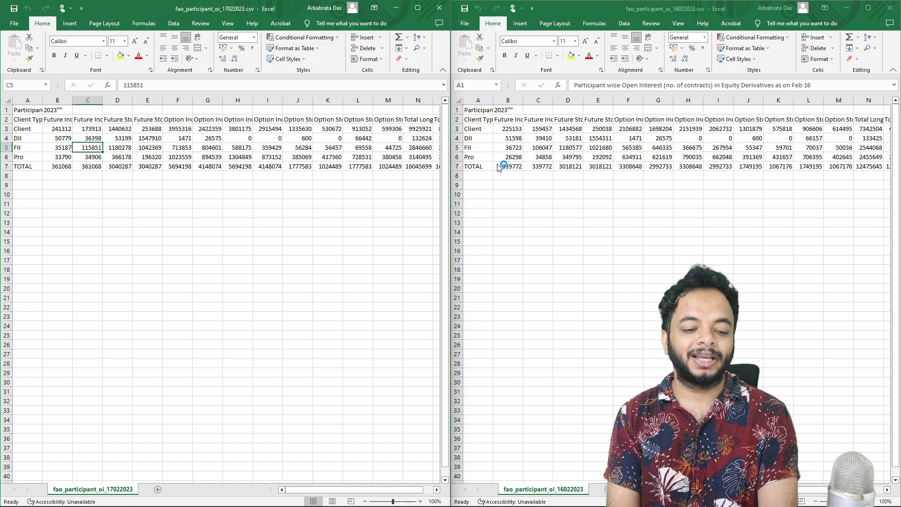
left_click(117, 148)
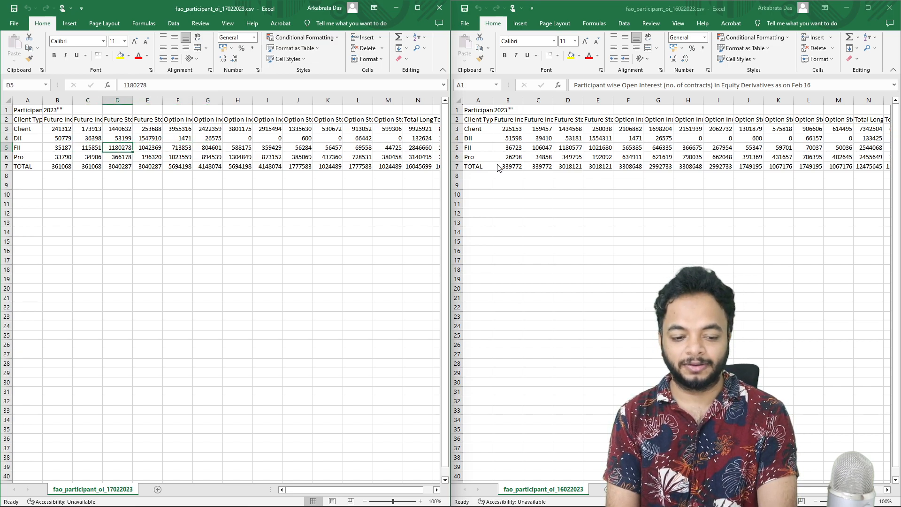
left_click(238, 147)
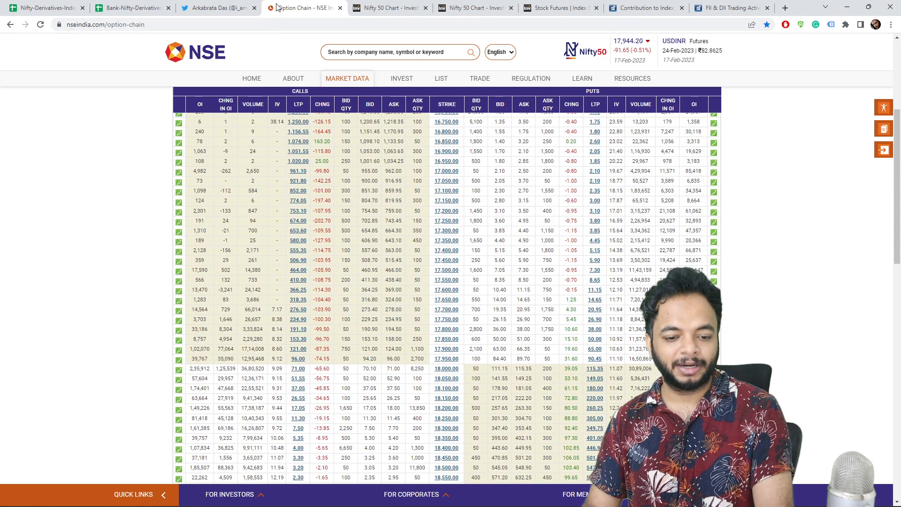
mouse_move(303, 8)
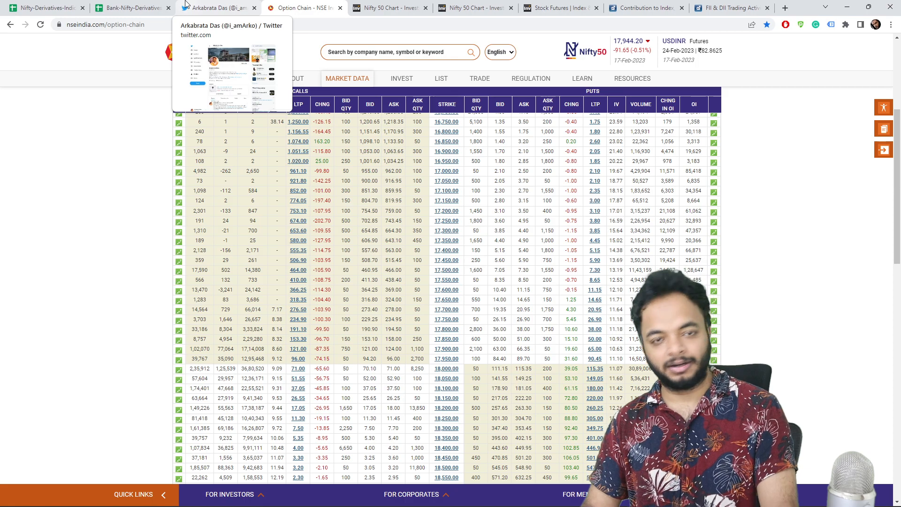
Cycle through the Twitter profile, Bank Nifty chart and Moneycontrol FII & DII tabs, ending on Twitter
left_click(216, 8)
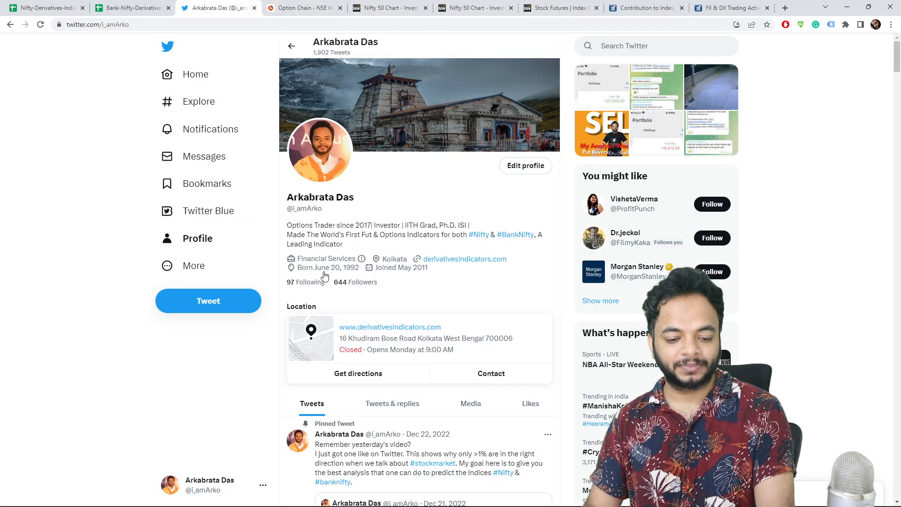
scroll("down", 3)
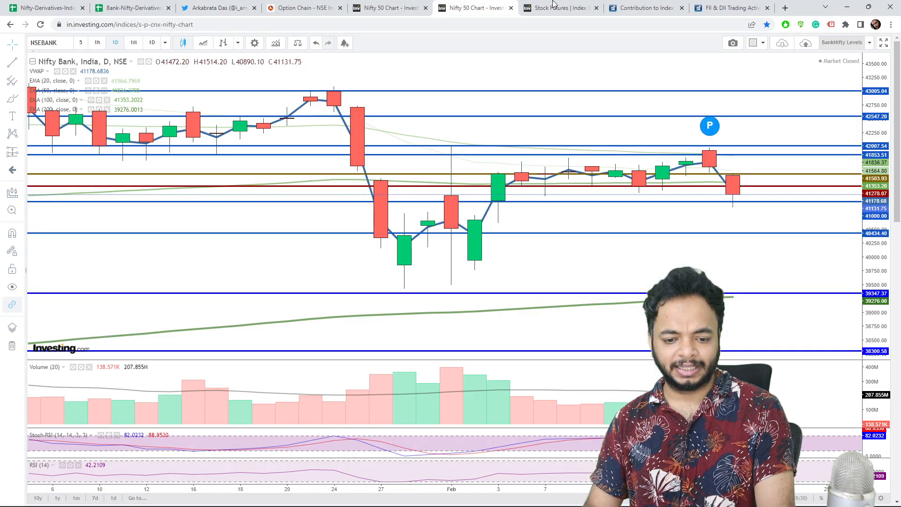
left_click(644, 7)
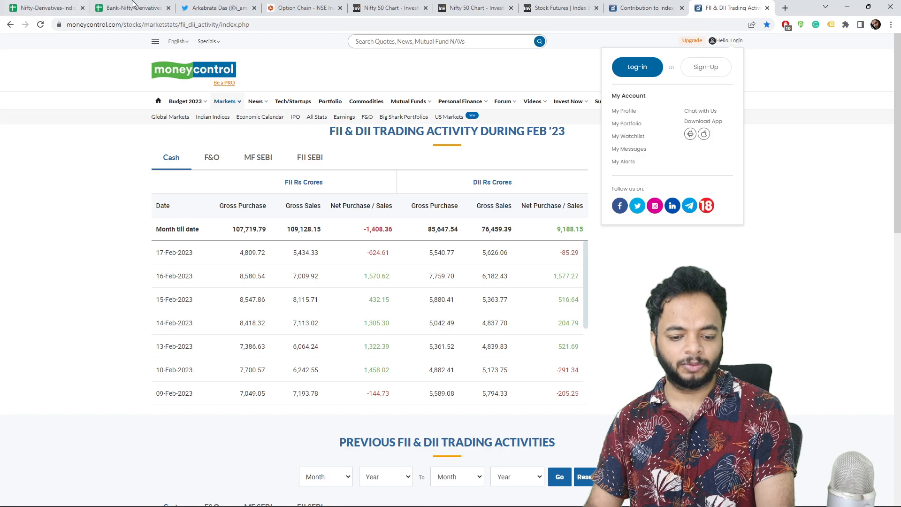
left_click(215, 7)
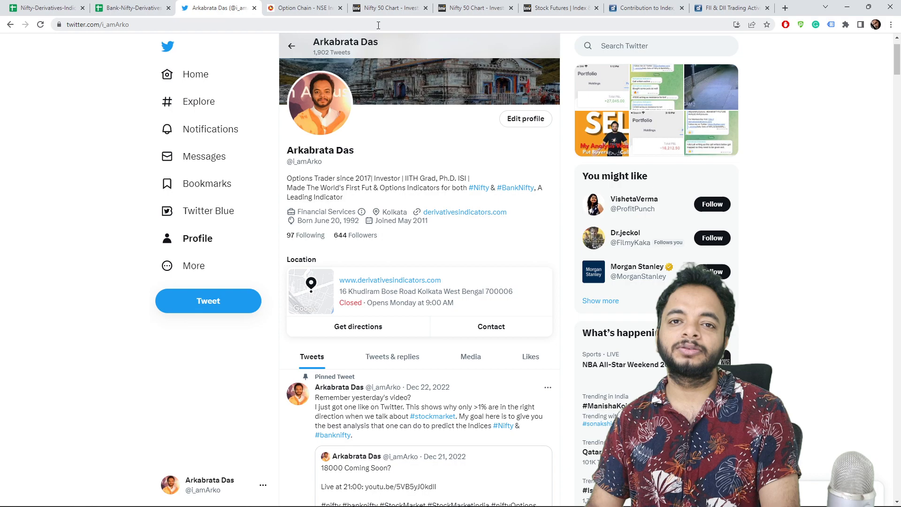
mouse_move(319, 106)
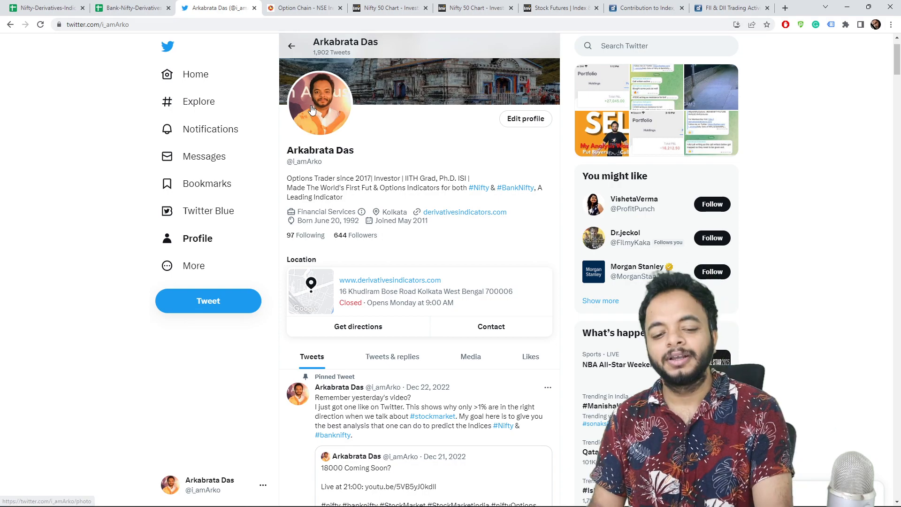